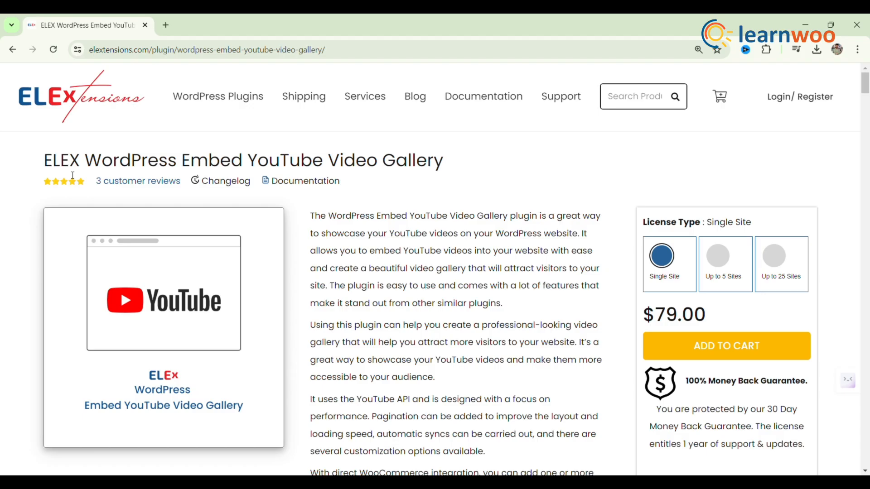
mouse_move(436, 169)
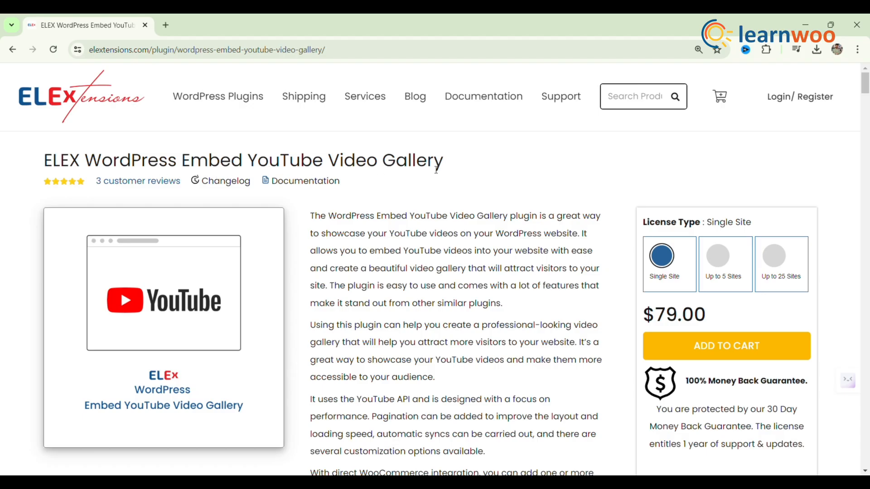
mouse_move(267, 284)
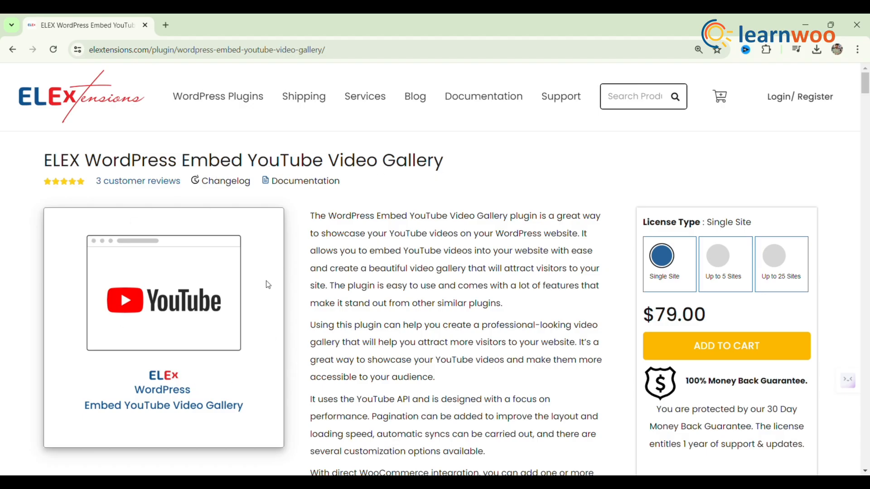
Open the ELEX plugin's Top Features and read down to 'Add a subscribe button to the gallery'.
scroll(down, 3)
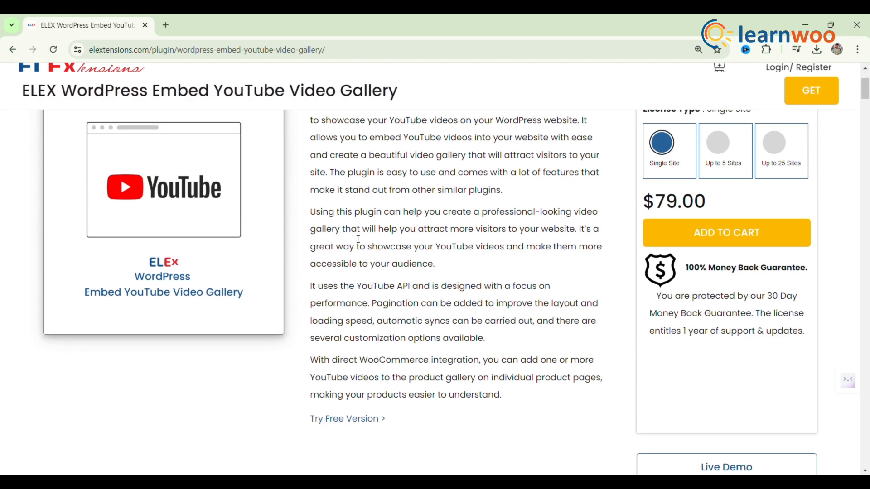
scroll(down, 3)
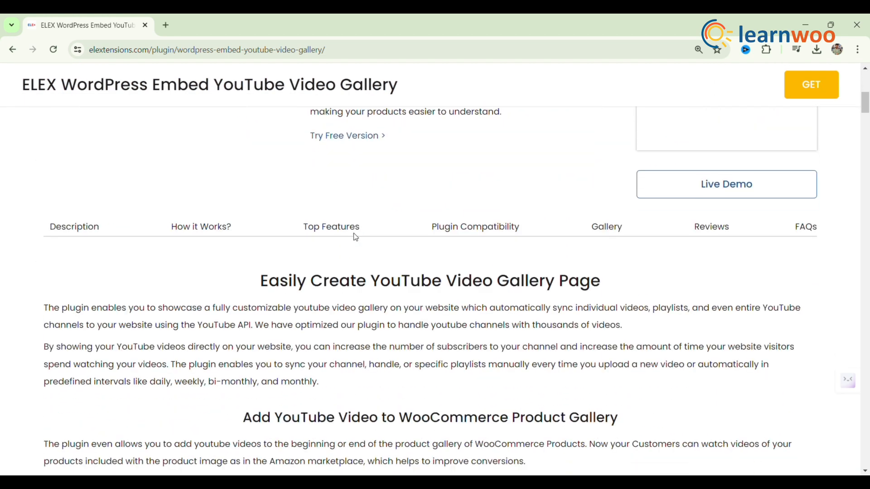
click(331, 226)
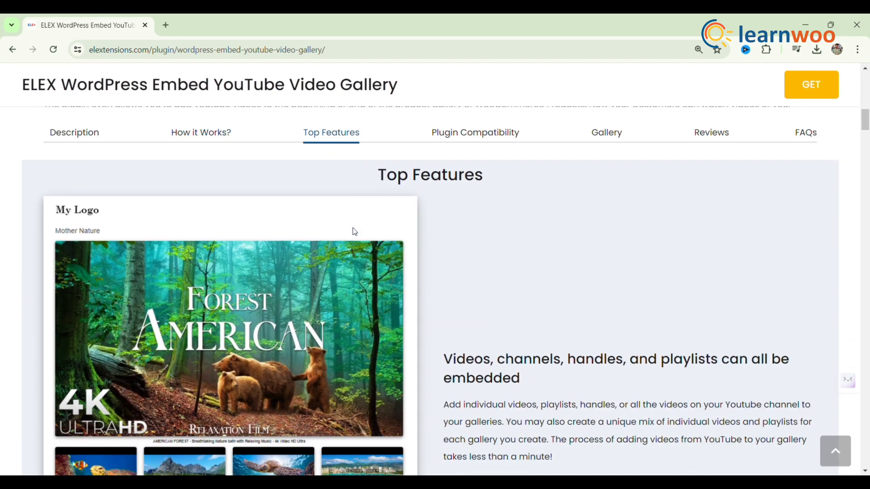
scroll(down, 3)
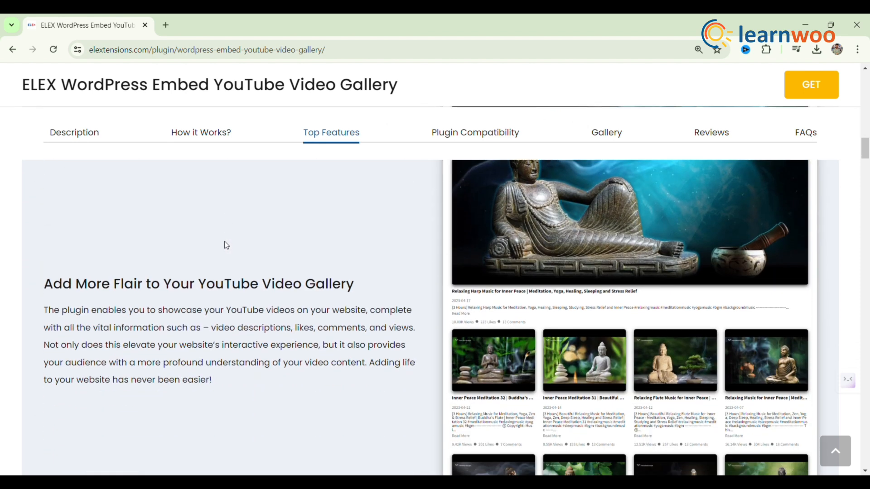
mouse_move(296, 222)
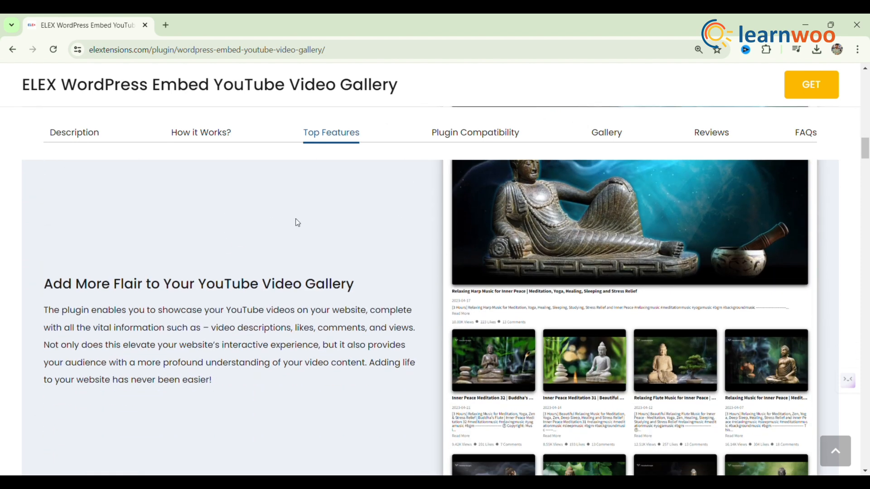
scroll(down, 3)
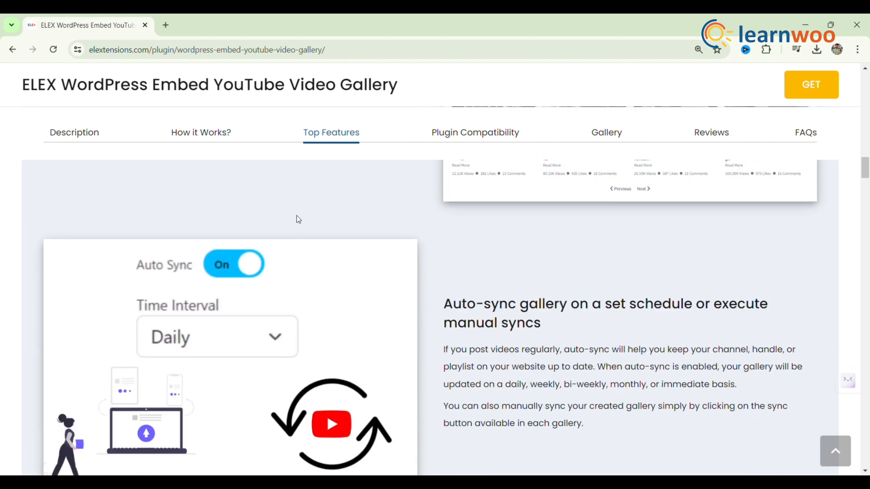
scroll(down, 3)
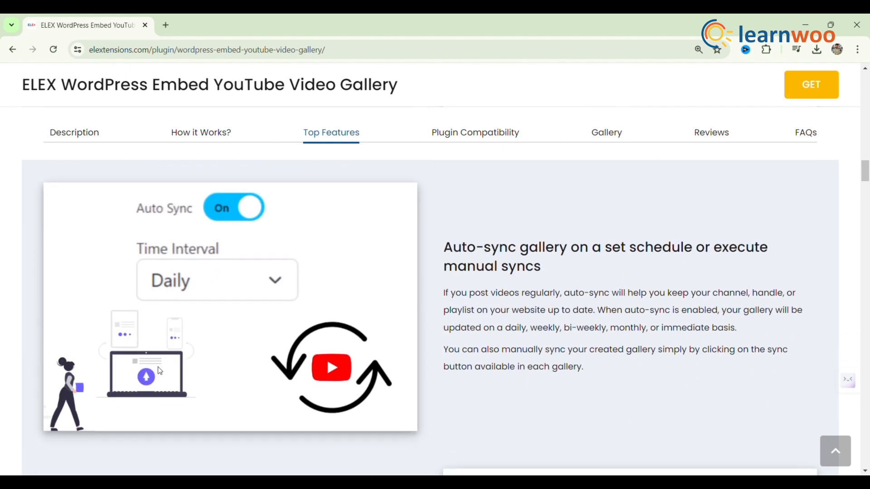
mouse_move(665, 272)
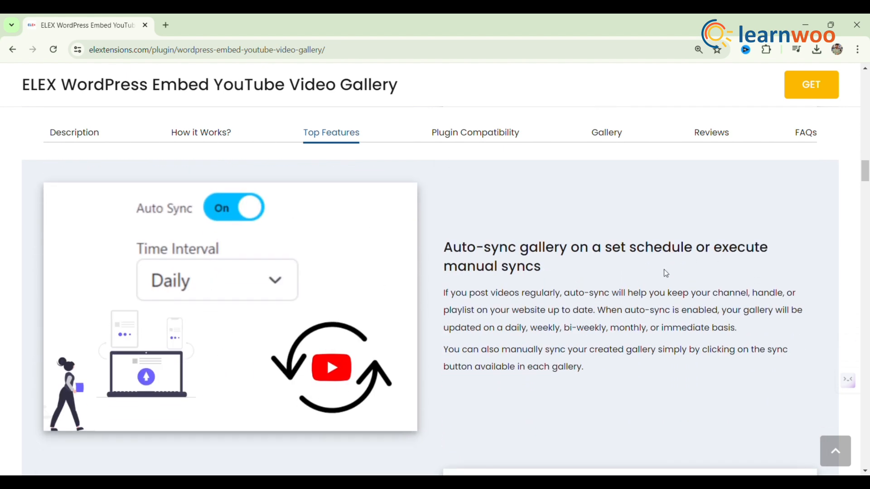
scroll(down, 3)
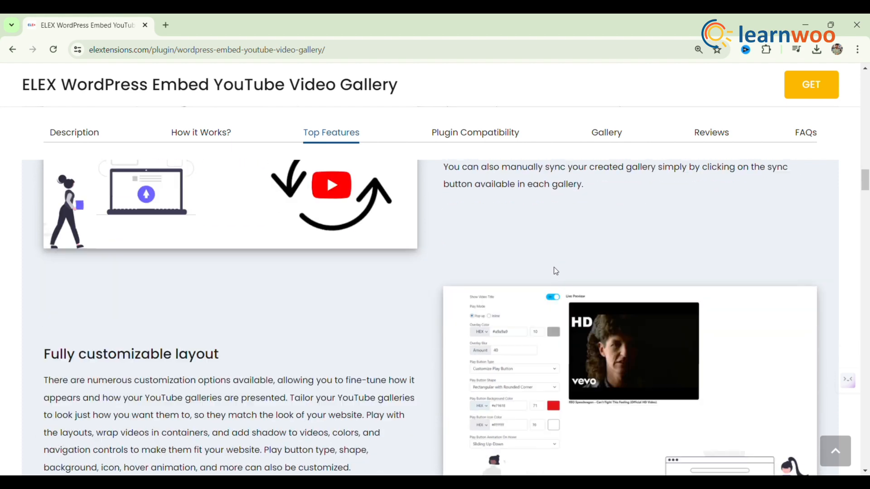
scroll(down, 3)
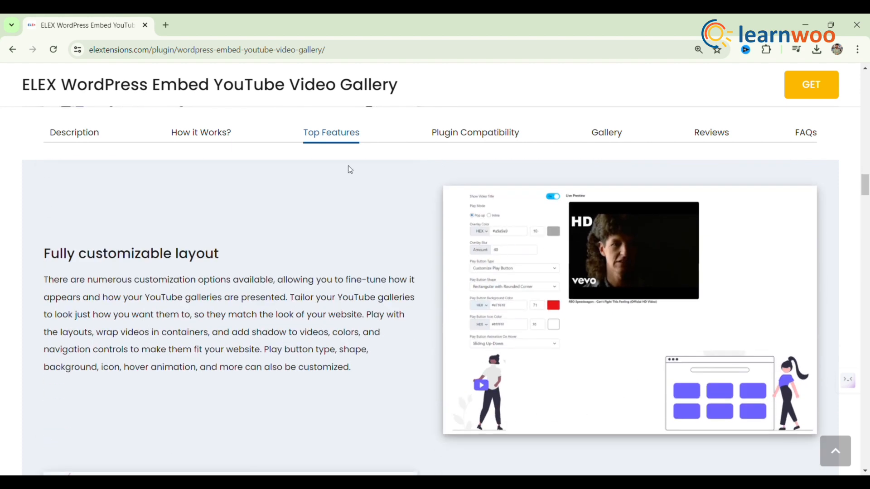
scroll(down, 3)
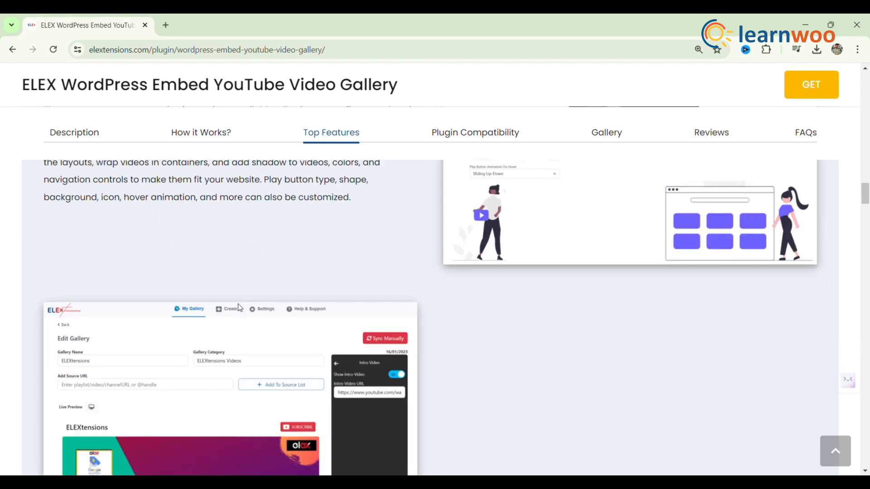
scroll(down, 3)
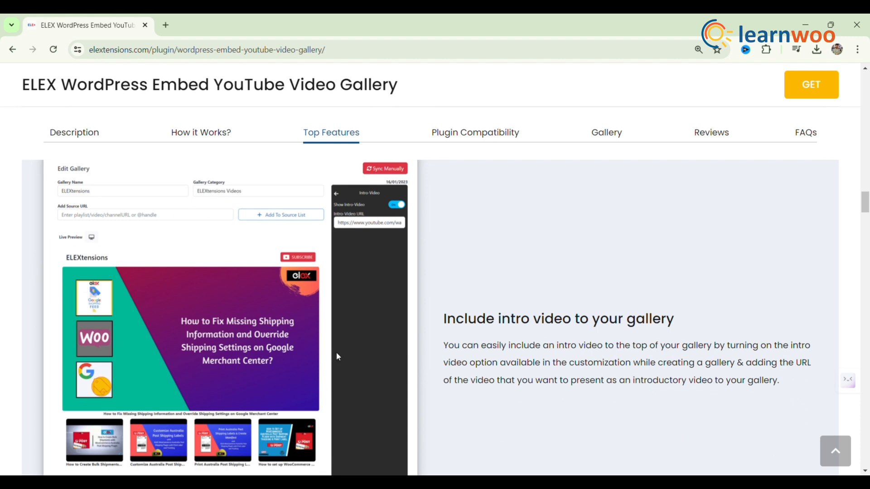
scroll(down, 3)
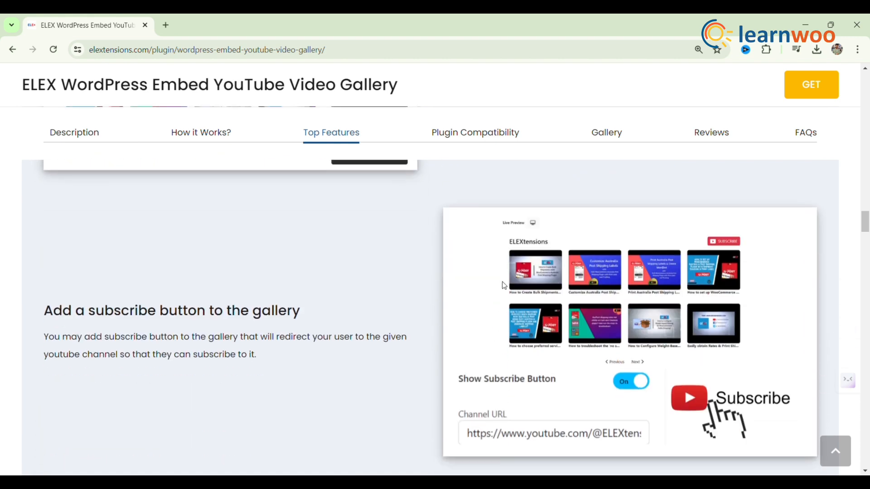
scroll(down, 3)
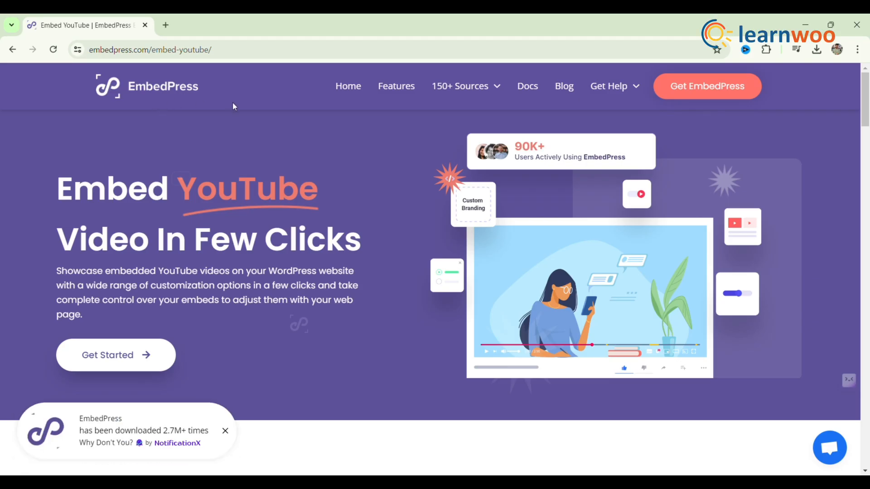
Scroll the EmbedPress Embed YouTube page down toward the 'Want To Learn More?' section.
scroll(down, 3)
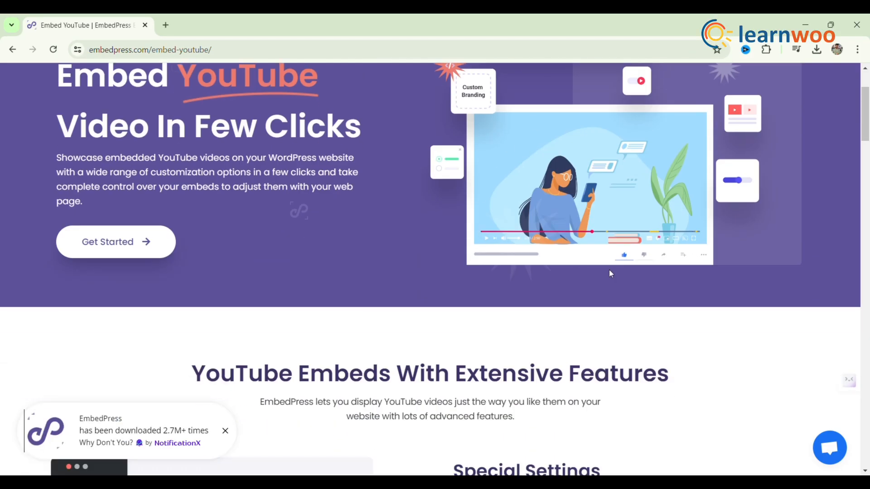
scroll(down, 3)
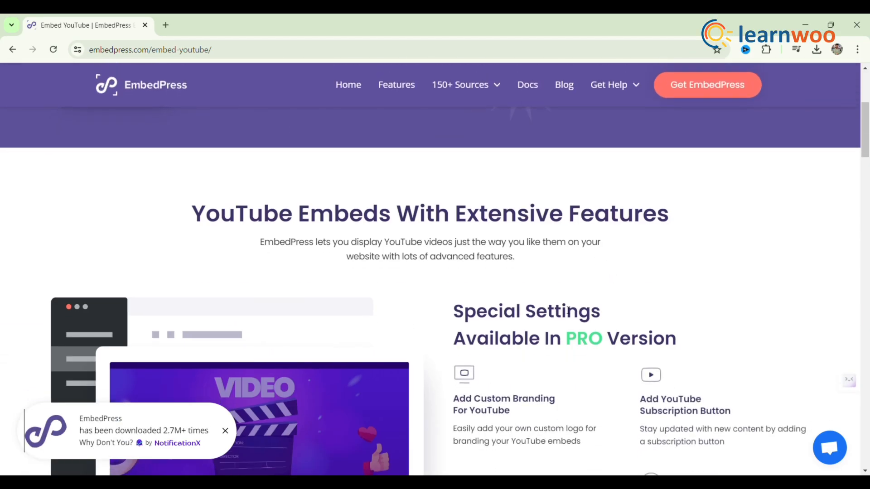
scroll(down, 3)
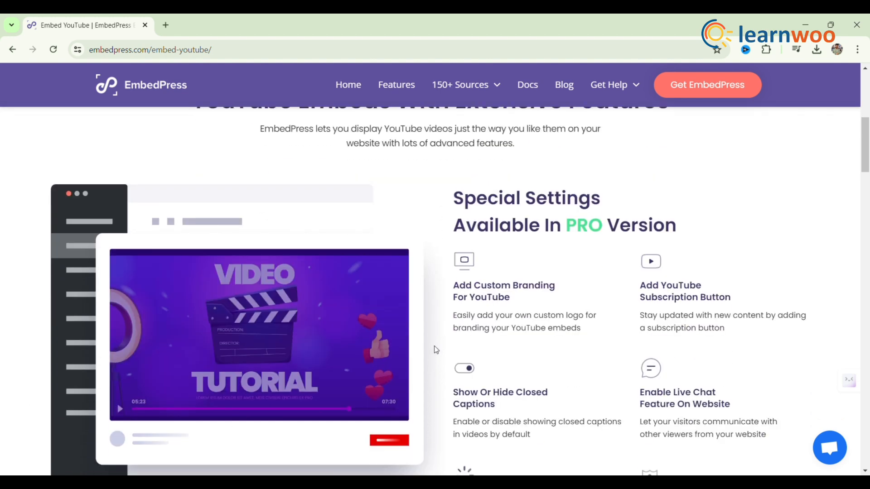
scroll(down, 3)
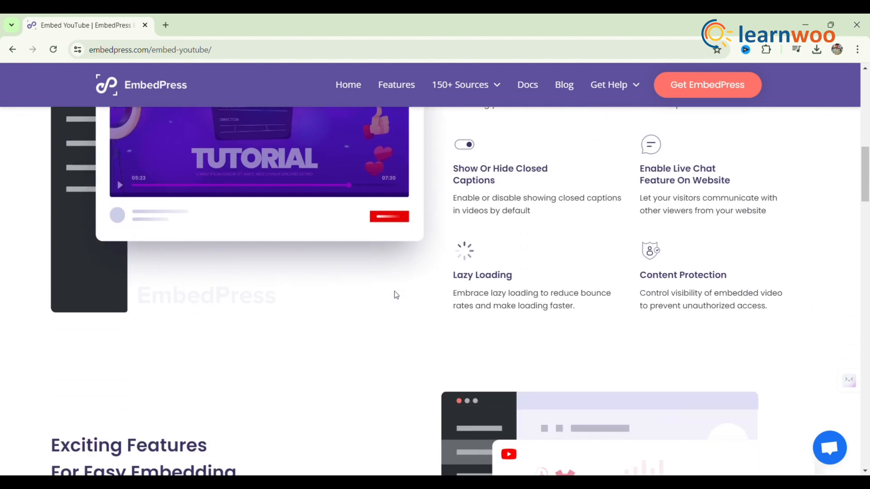
scroll(down, 3)
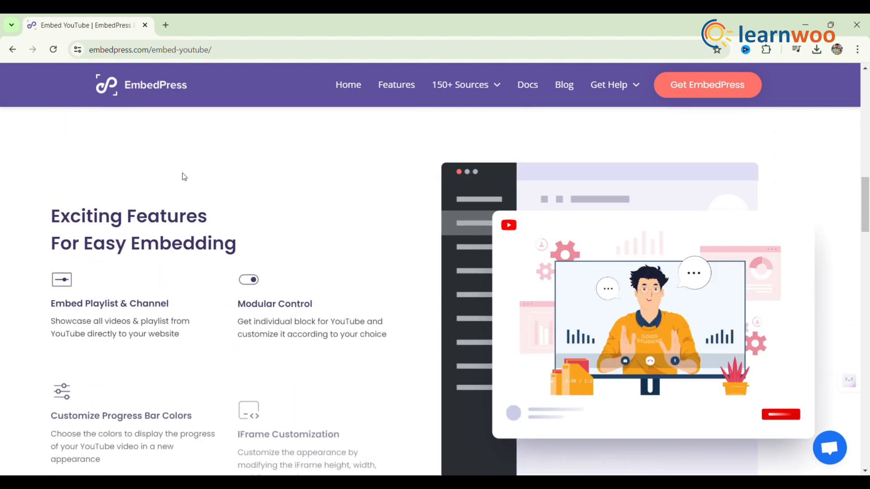
scroll(down, 3)
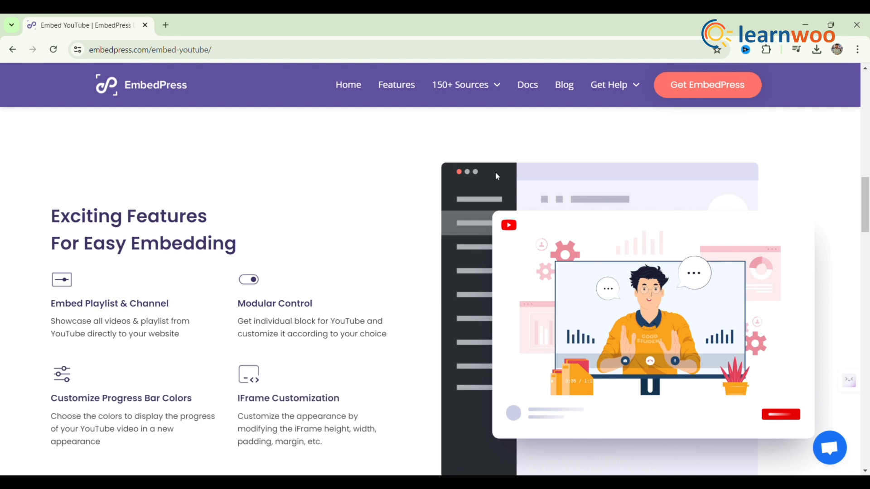
scroll(down, 3)
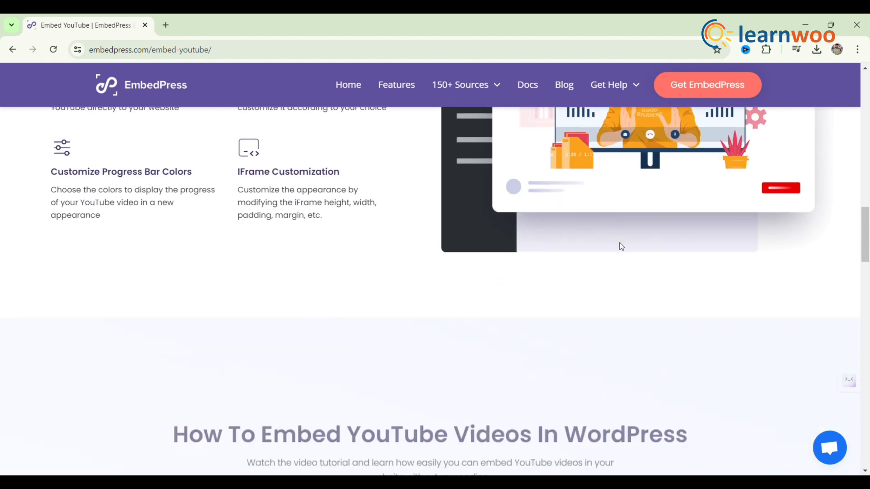
scroll(down, 3)
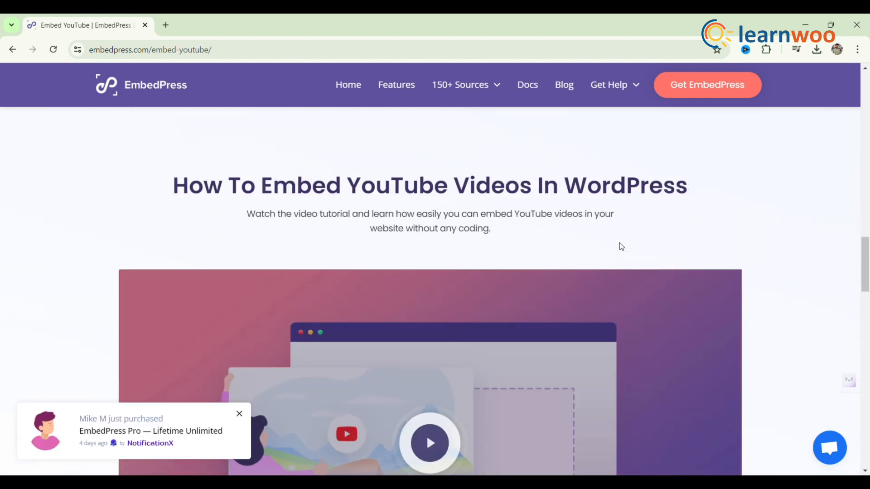
Continue past 'Want To Learn More?' to the Flexible Pricing plan cards.
scroll(down, 3)
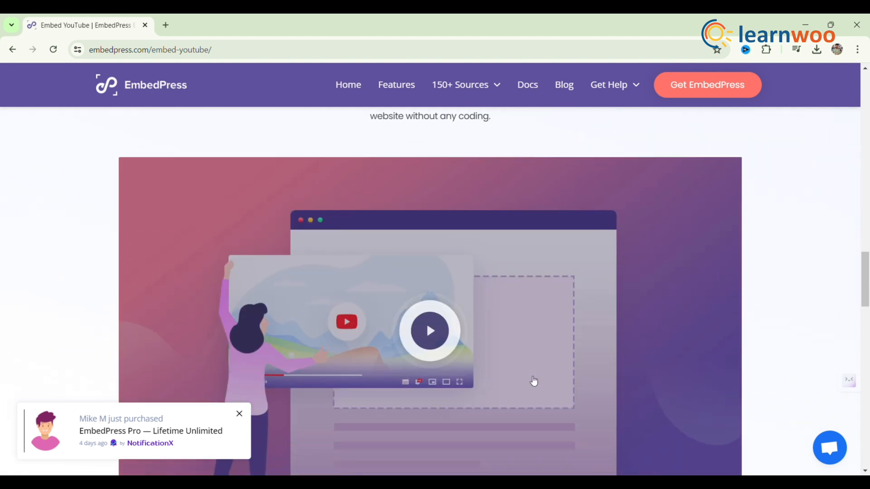
scroll(down, 3)
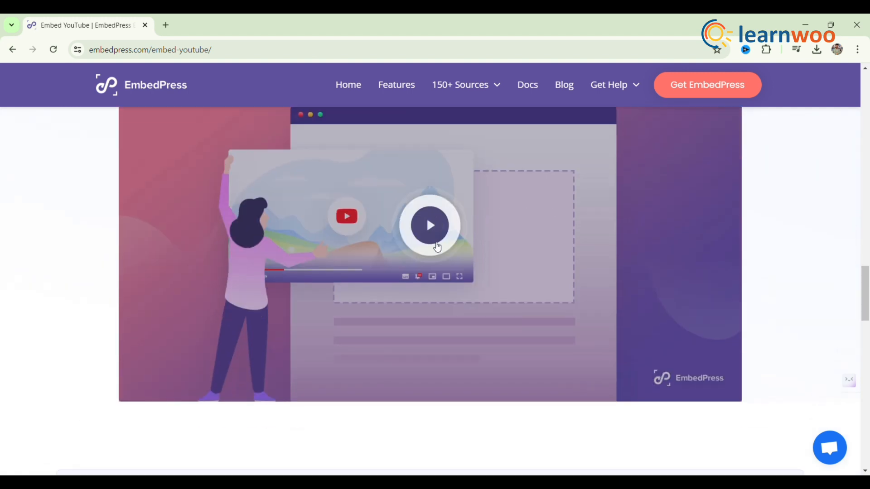
scroll(down, 3)
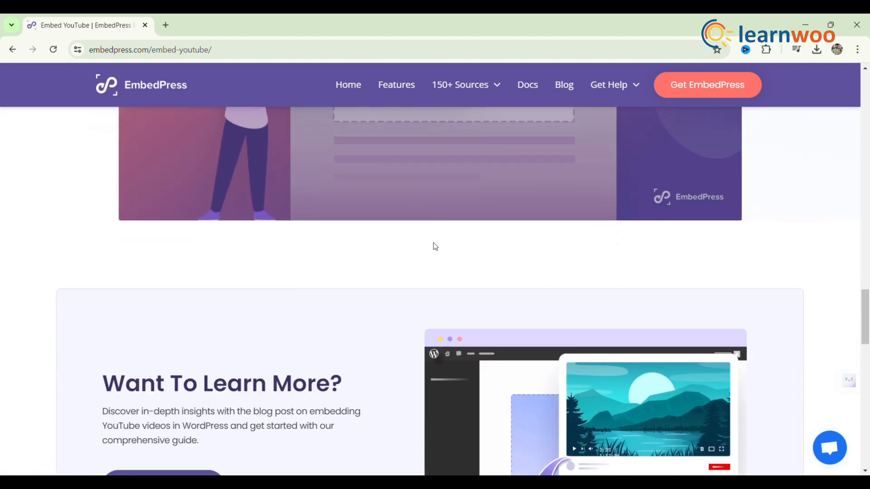
scroll(down, 3)
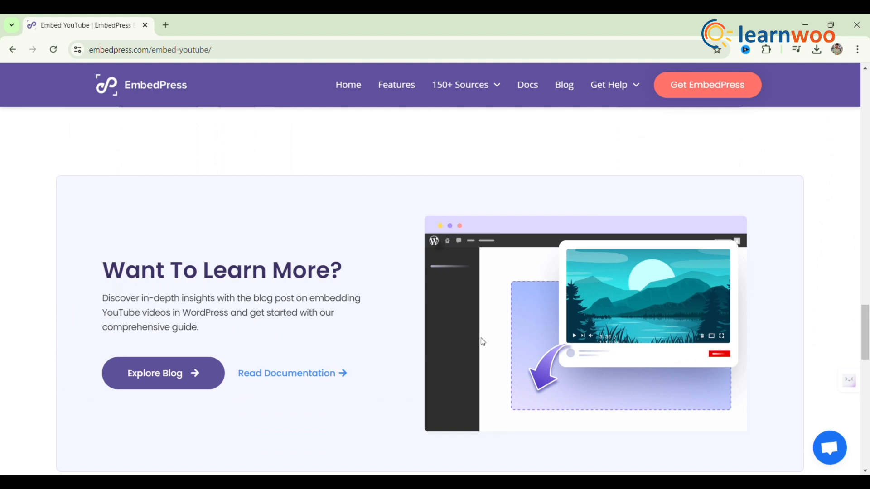
scroll(down, 3)
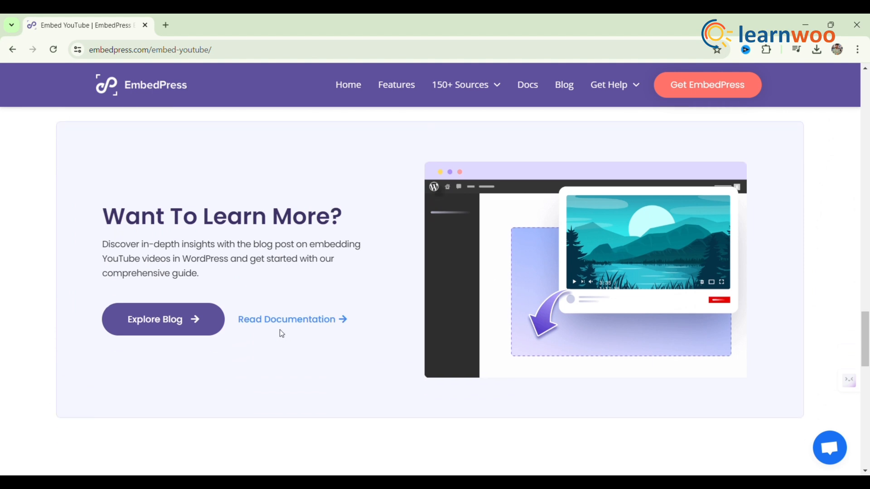
scroll(down, 3)
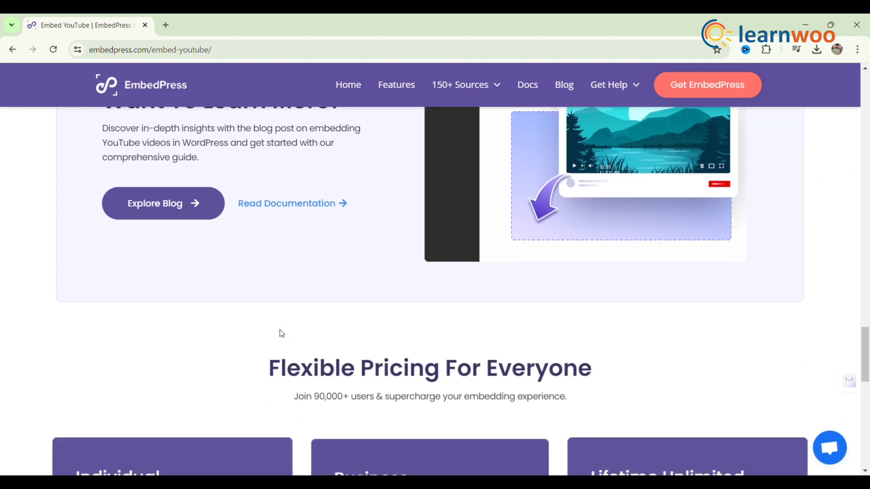
scroll(down, 3)
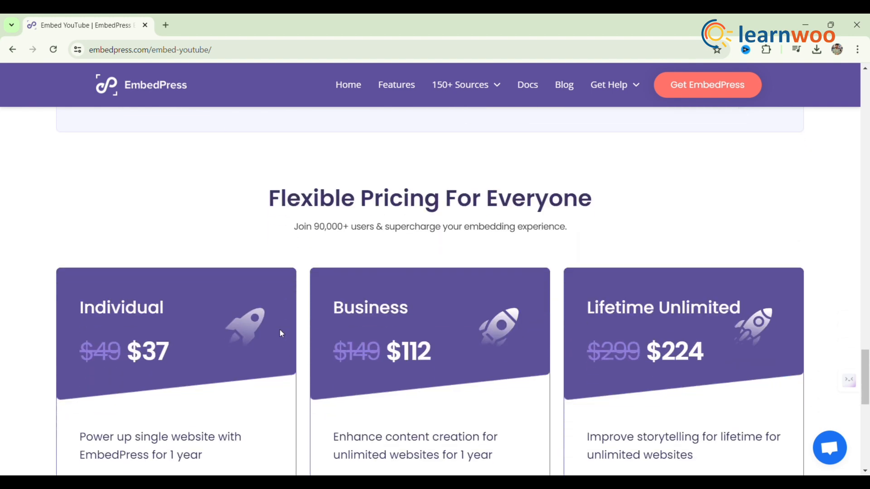
scroll(down, 3)
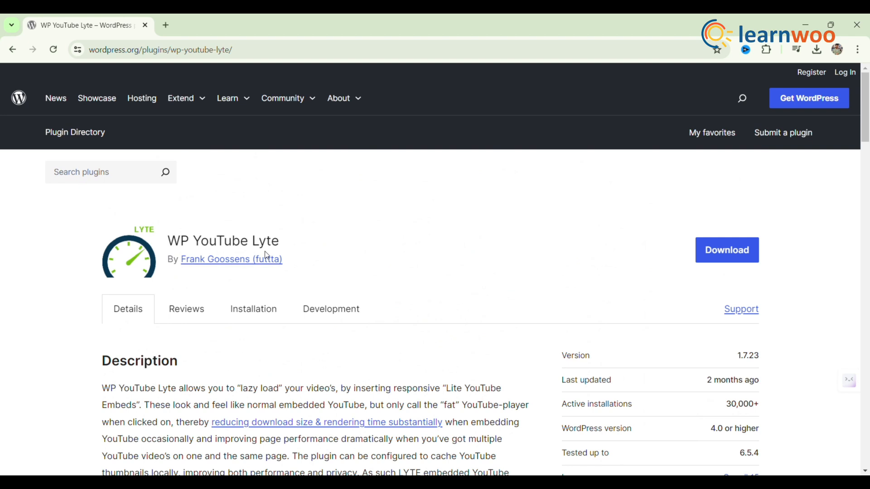
Read WP YouTube Lyte's Description, usage examples and shortcodes down to Screenshots.
scroll(down, 3)
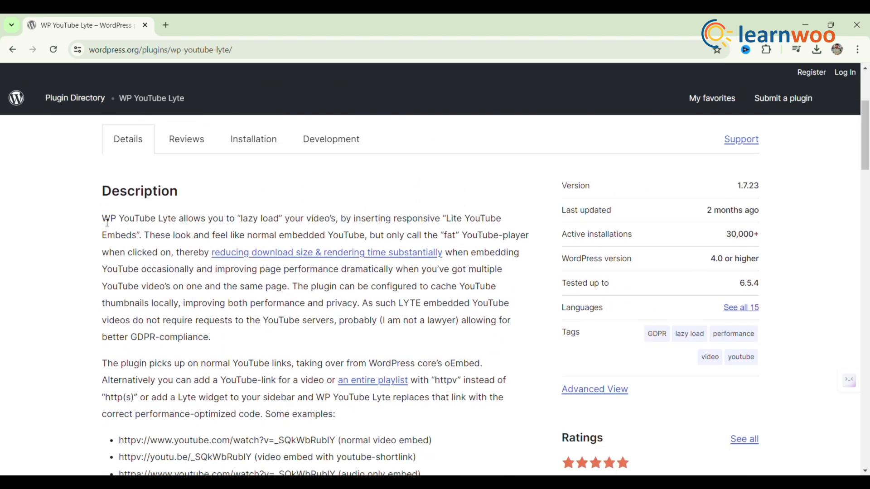
mouse_move(111, 326)
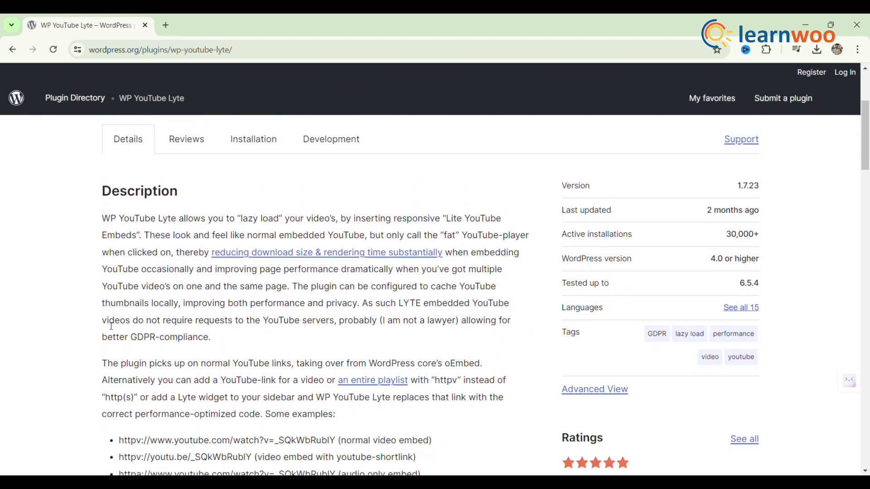
scroll(down, 3)
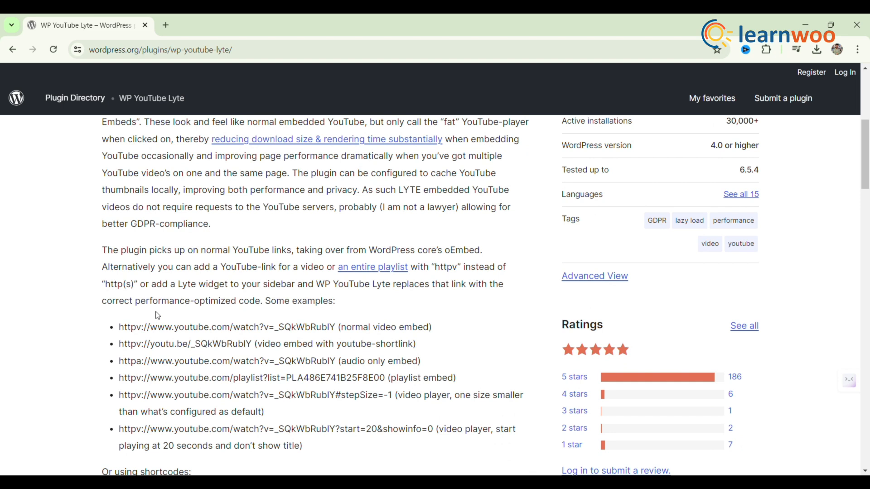
scroll(down, 3)
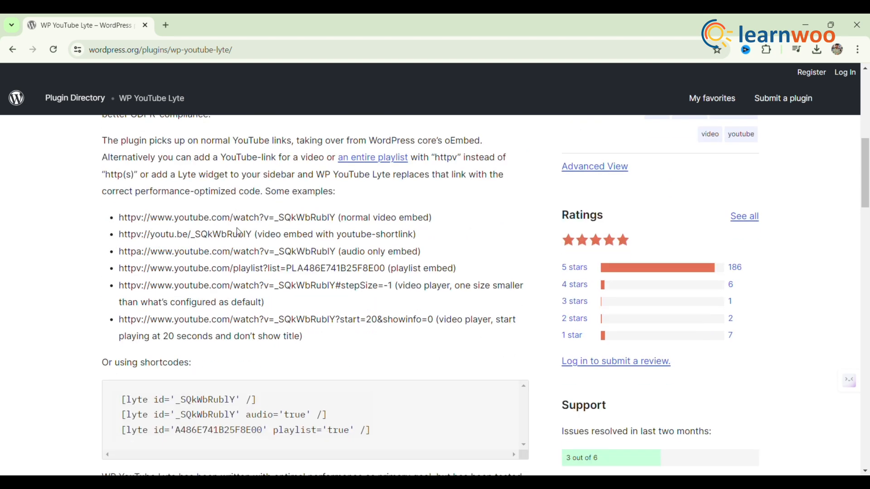
scroll(down, 3)
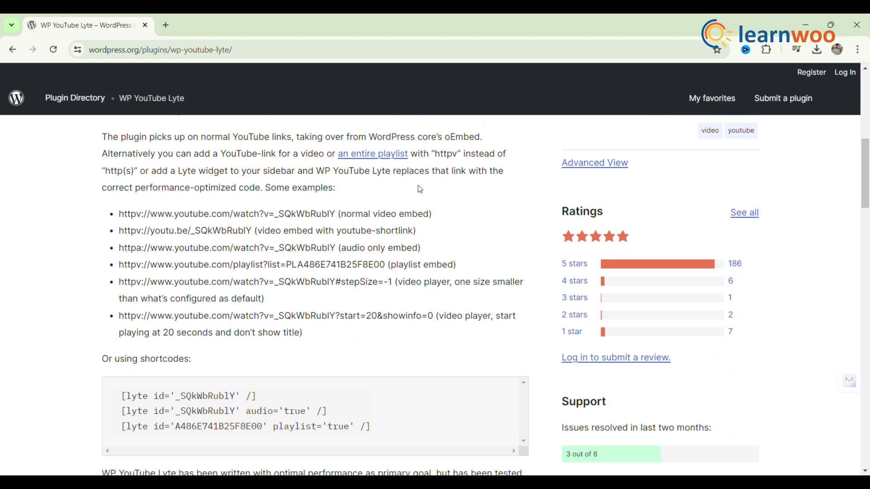
scroll(down, 3)
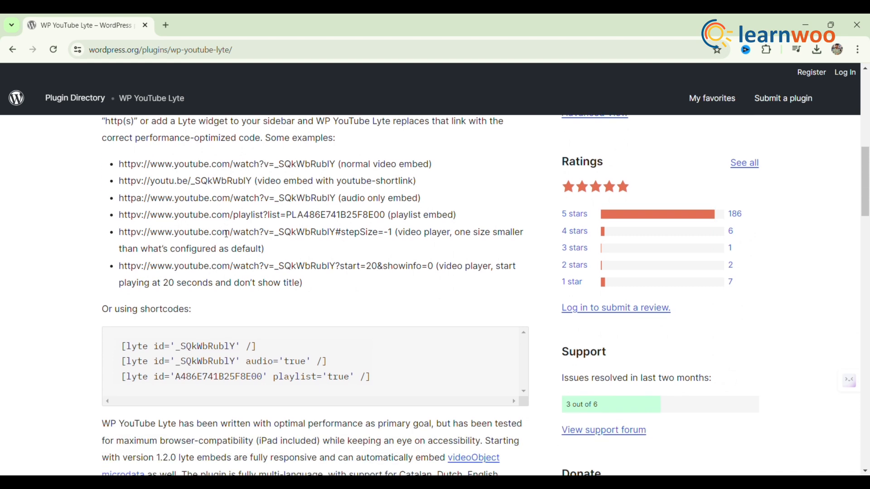
scroll(down, 3)
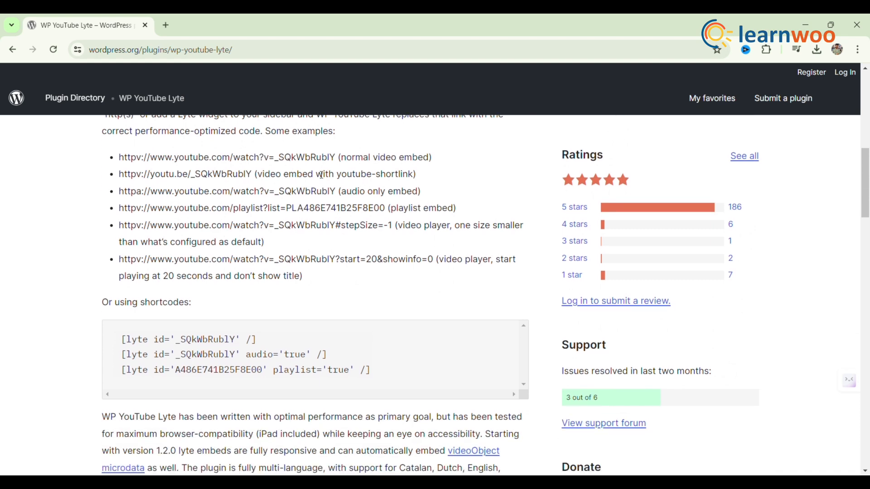
scroll(down, 3)
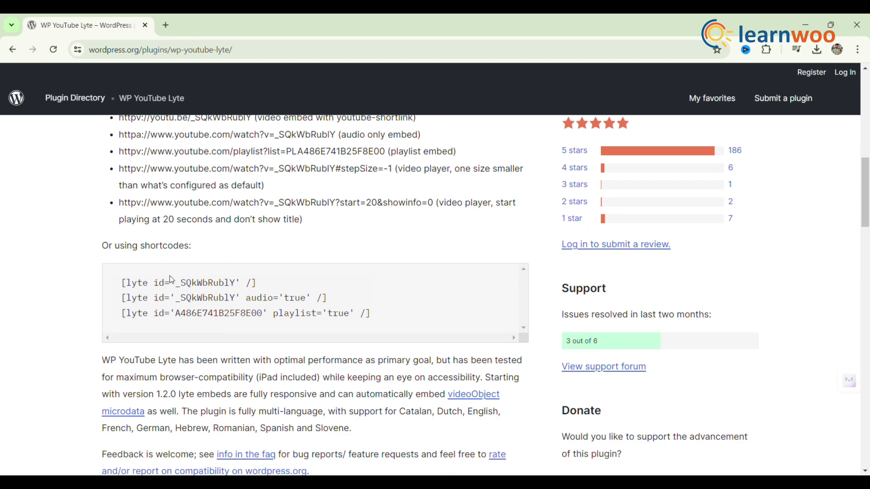
scroll(down, 3)
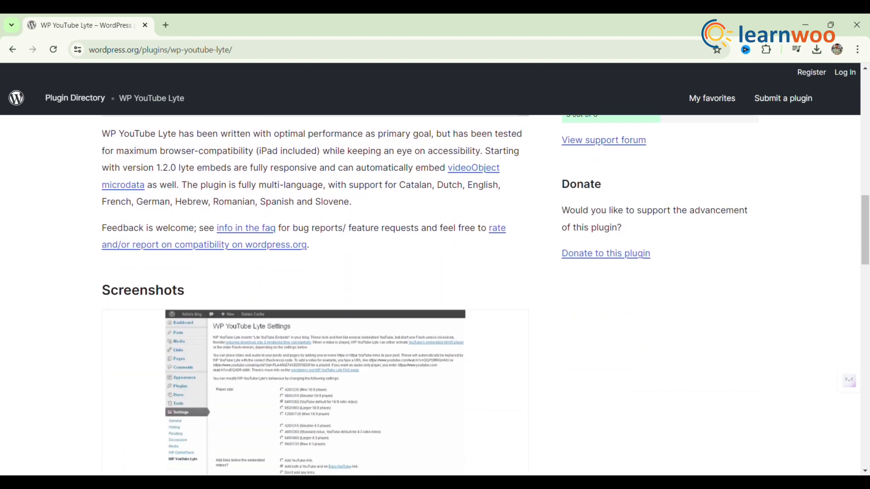
scroll(down, 3)
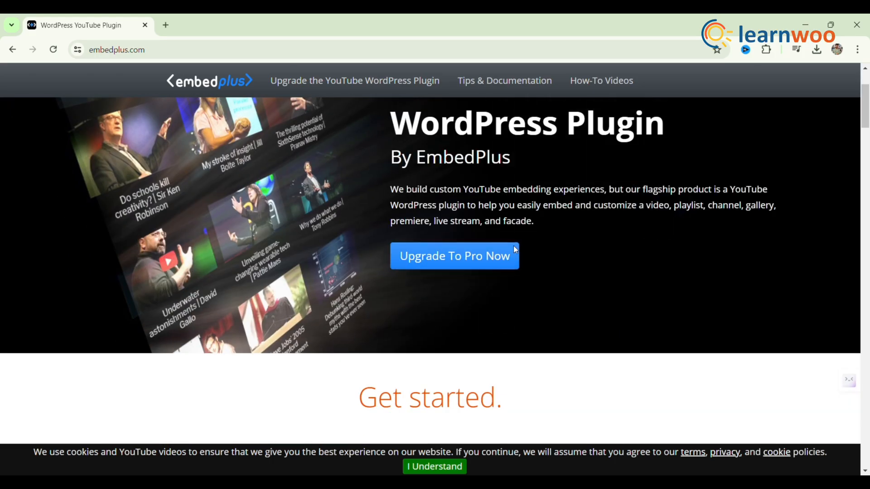
Scroll embedplus.com through Get started and feature sections to customization and live streaming.
scroll(down, 3)
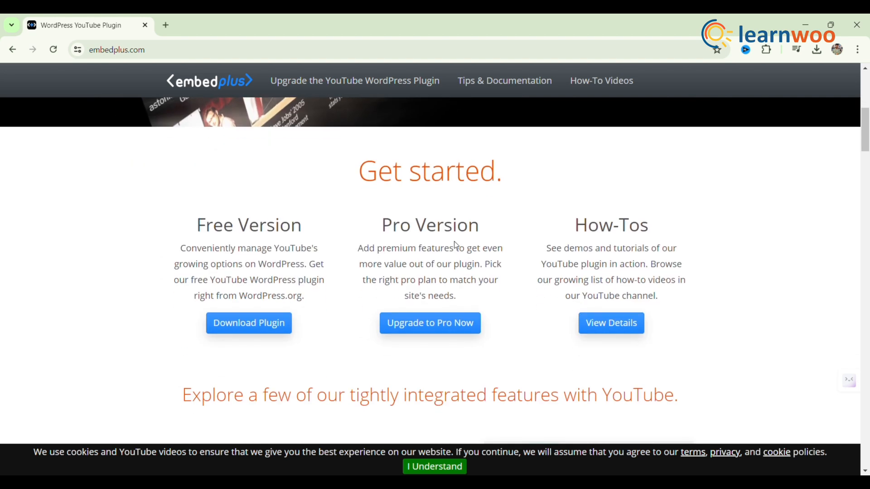
mouse_move(485, 245)
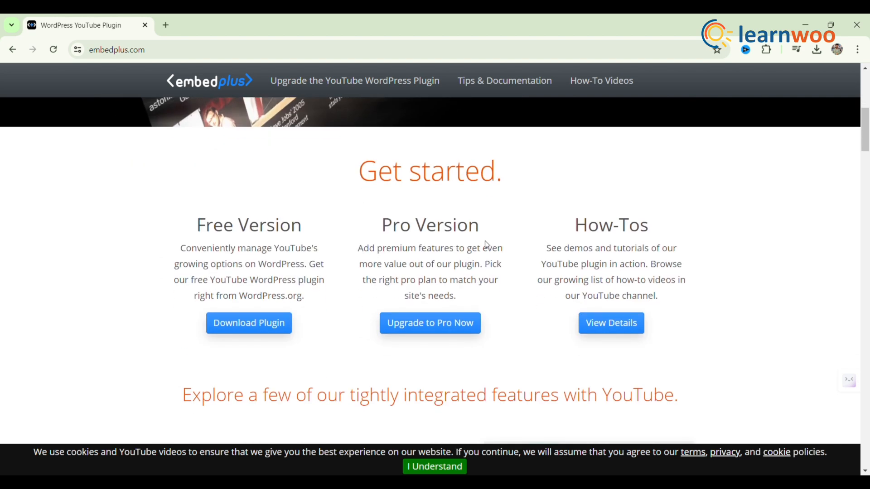
mouse_move(591, 184)
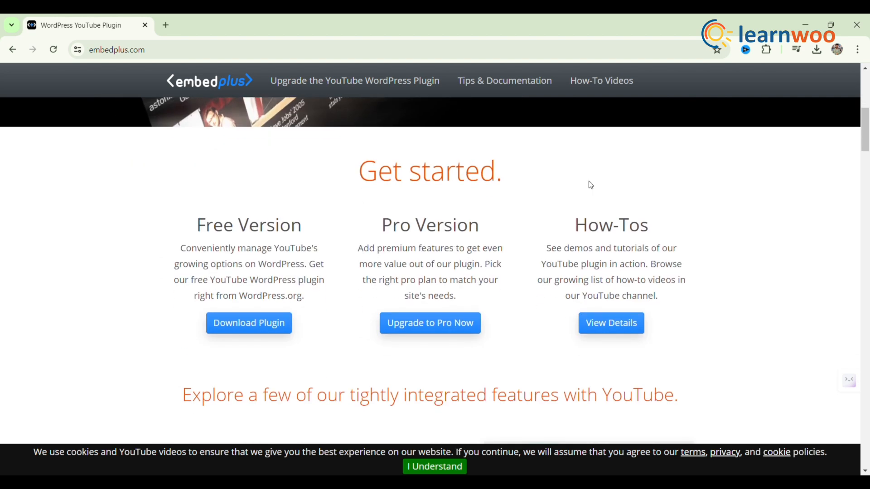
scroll(down, 3)
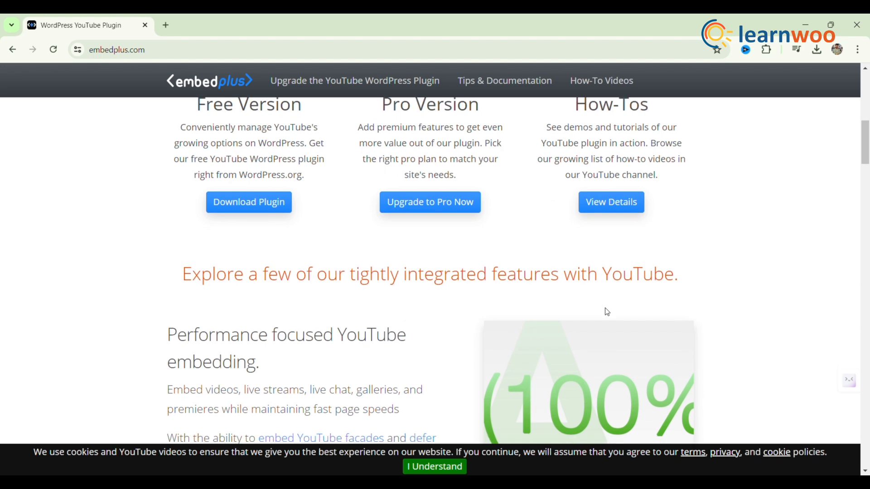
scroll(down, 3)
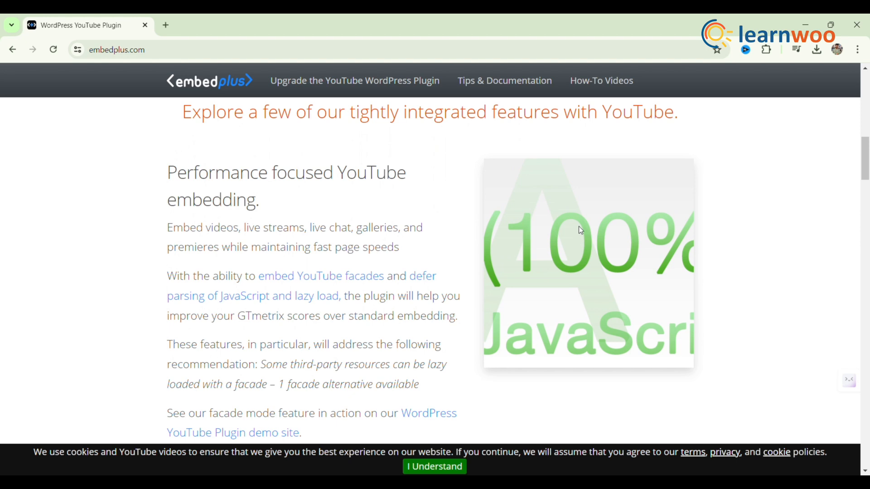
scroll(down, 3)
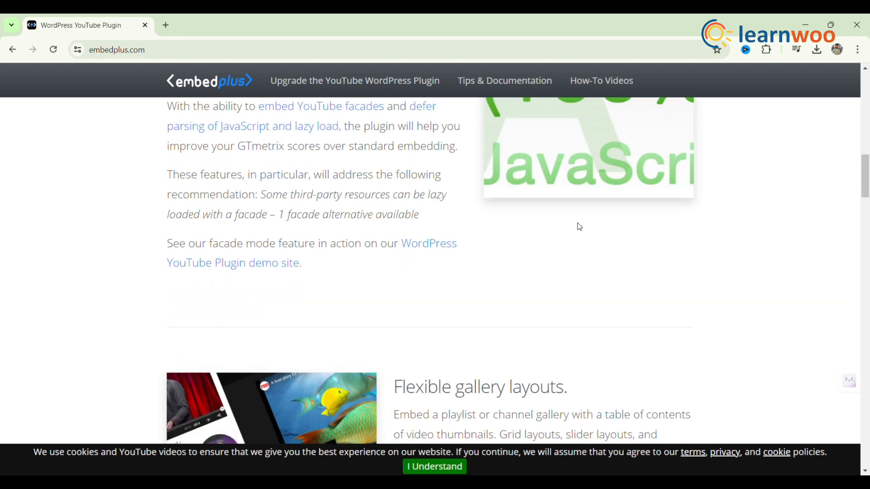
scroll(down, 3)
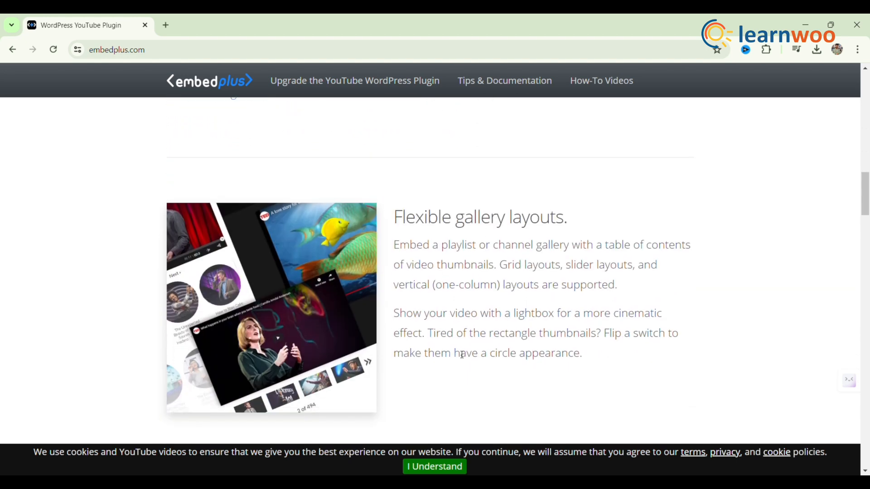
scroll(down, 3)
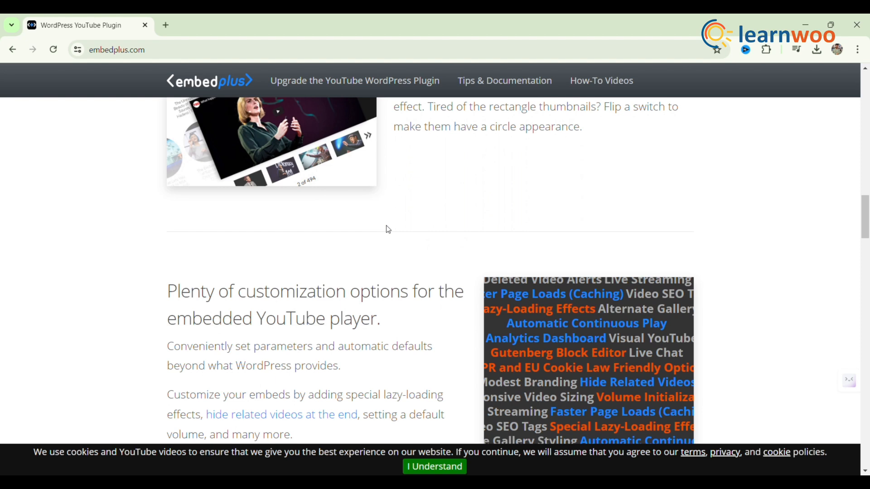
scroll(down, 3)
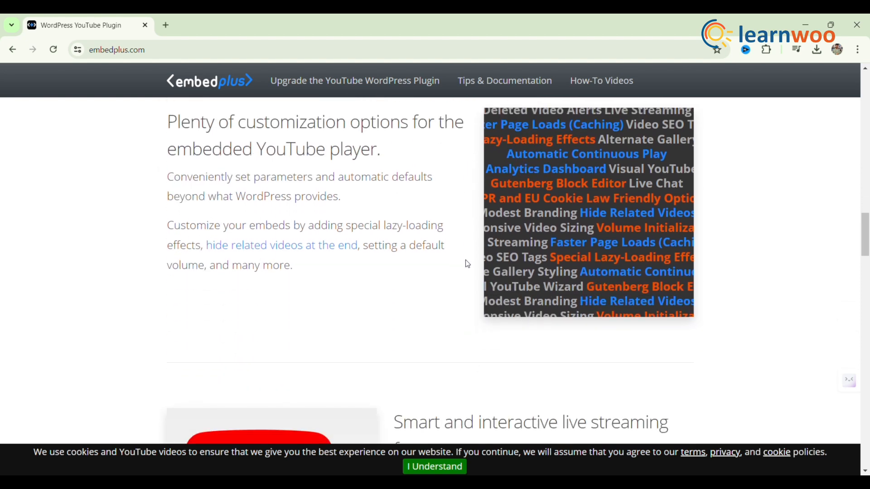
scroll(down, 3)
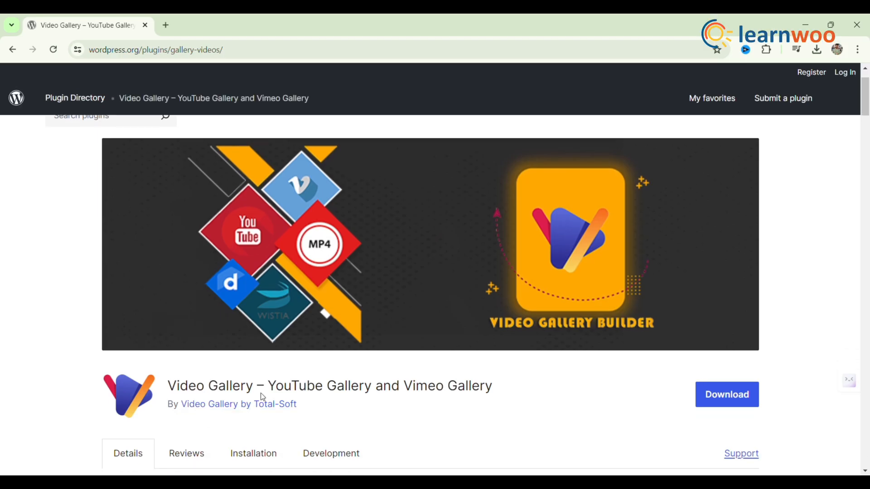
Read the Video Gallery features list down to Pro 'Effects for gallery opening'.
scroll(down, 3)
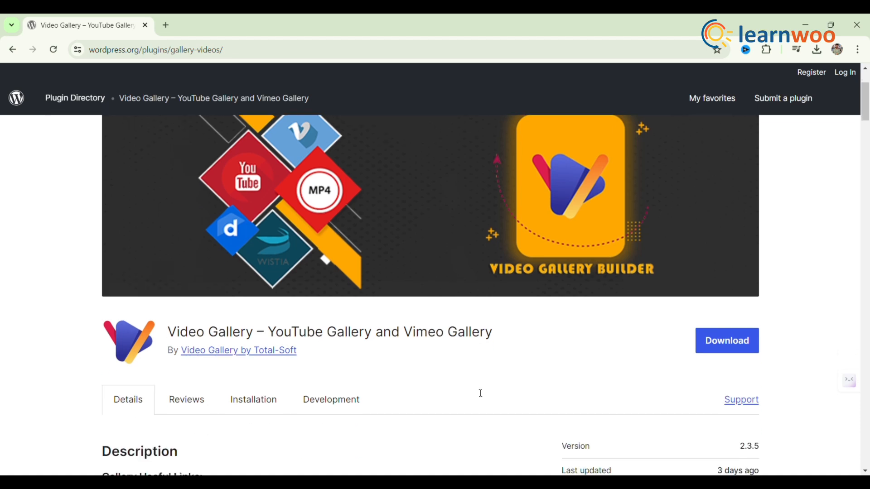
scroll(down, 3)
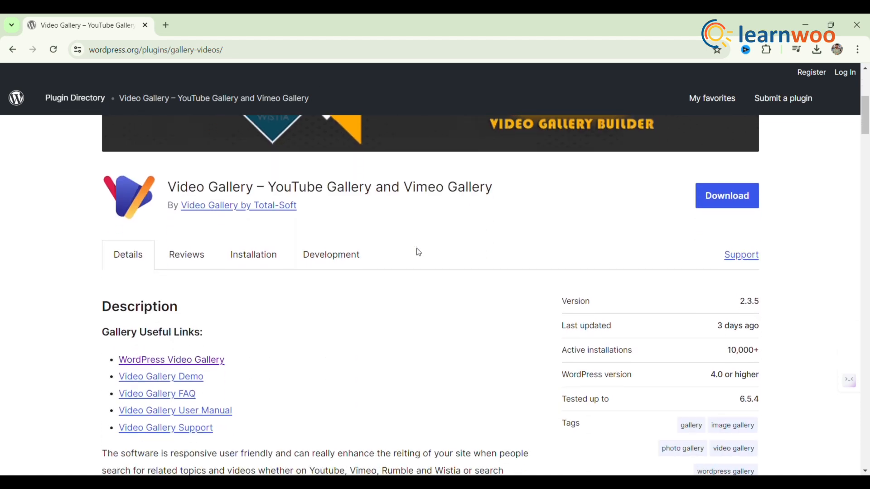
scroll(down, 3)
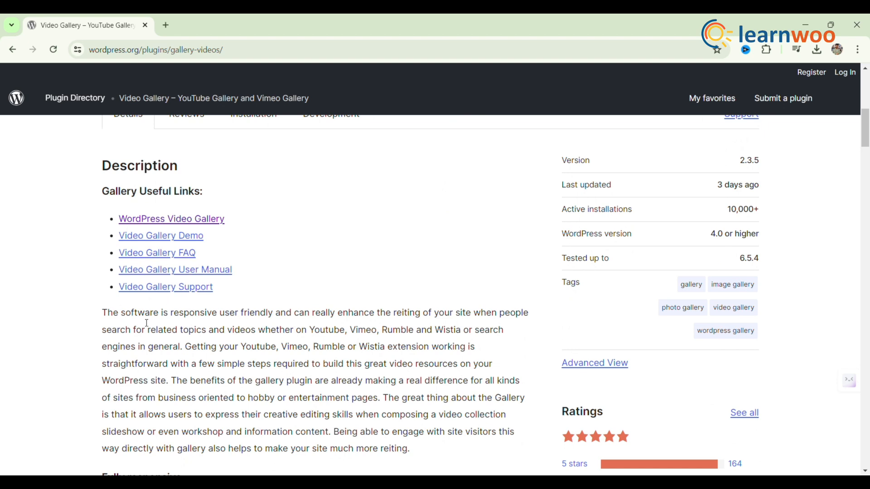
scroll(down, 3)
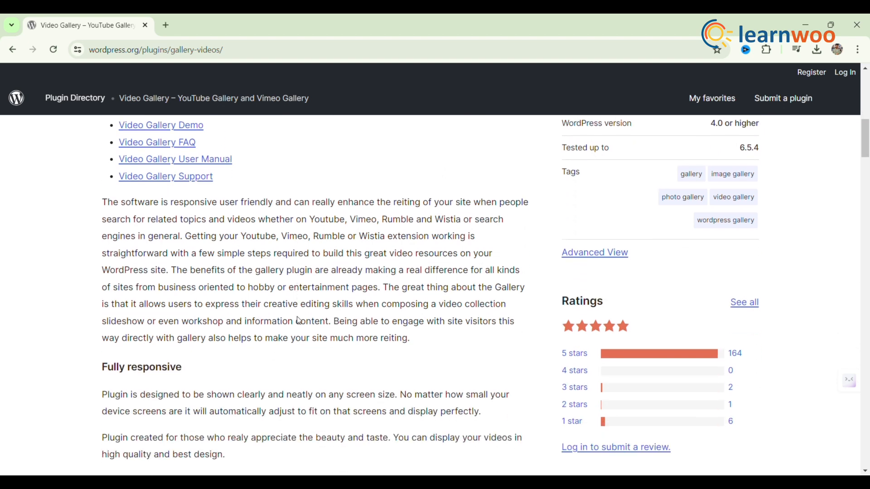
scroll(down, 3)
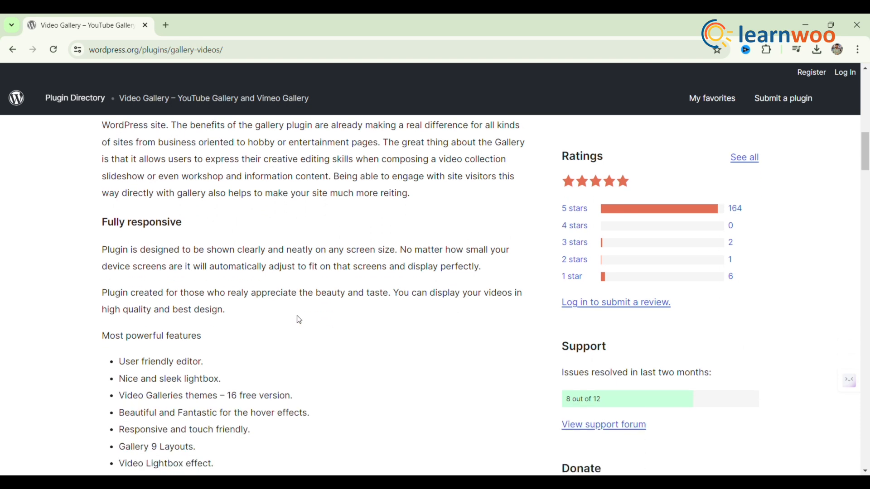
scroll(down, 3)
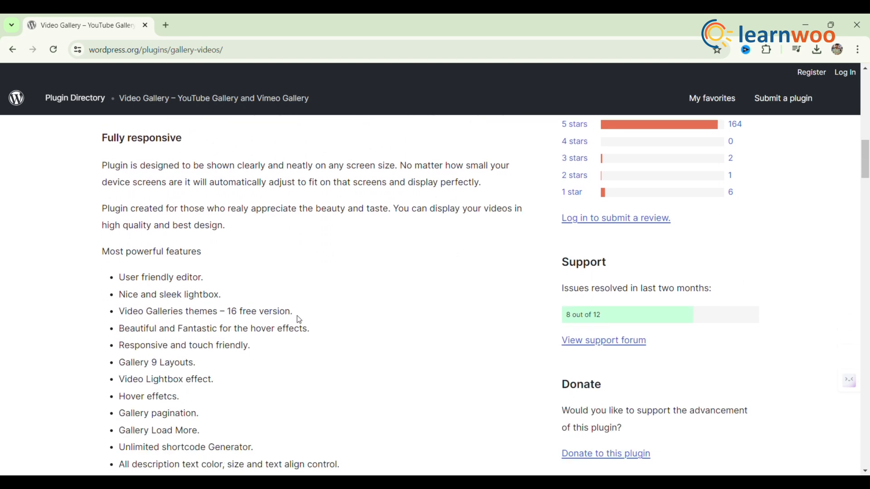
scroll(down, 3)
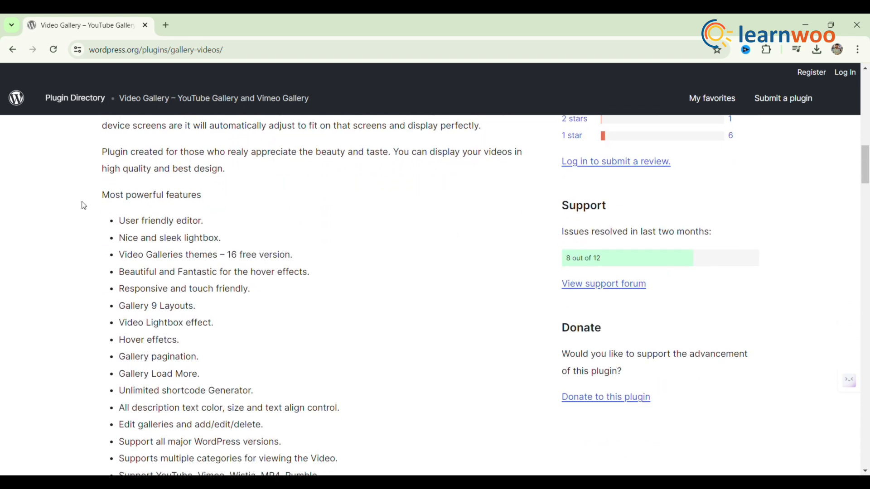
scroll(down, 3)
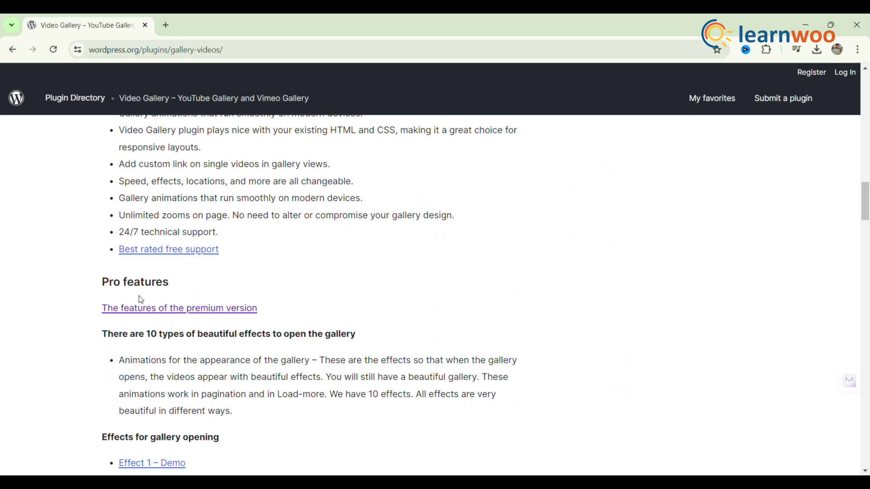
scroll(down, 3)
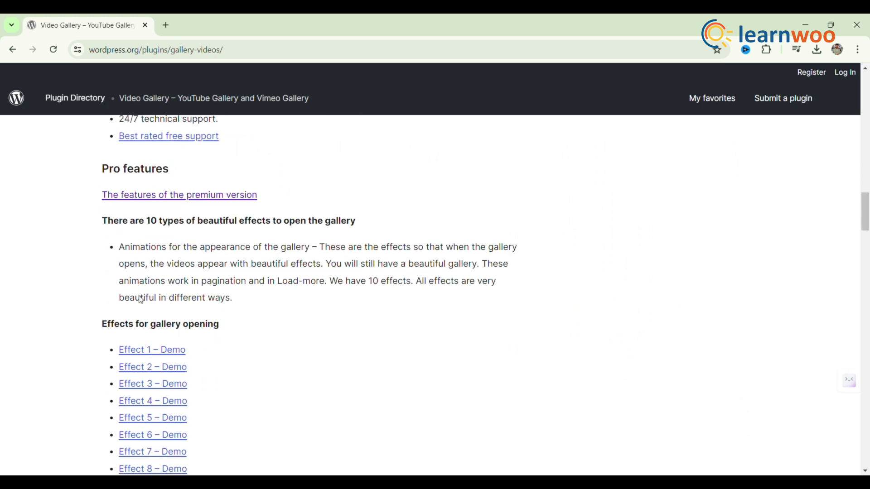
scroll(down, 3)
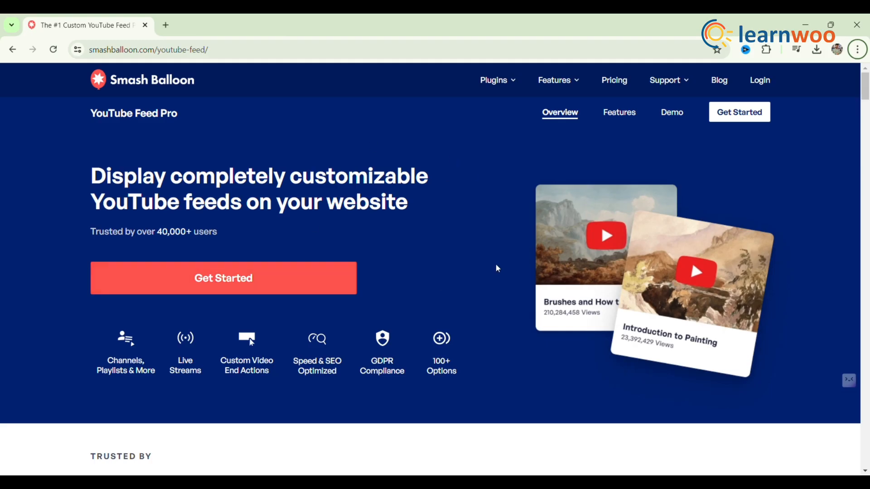
Scroll YouTube Feed Pro's feature cards down to Combine Multiple Feeds and Smart Loading.
scroll(down, 3)
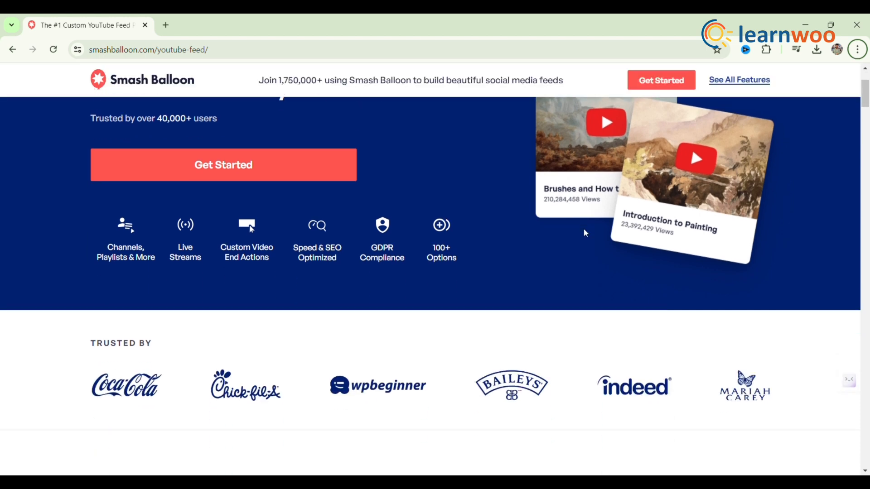
scroll(down, 3)
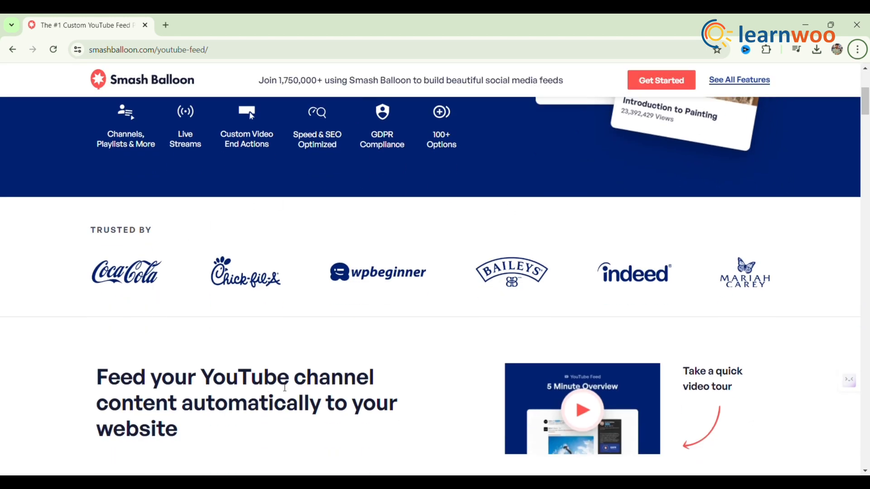
scroll(down, 3)
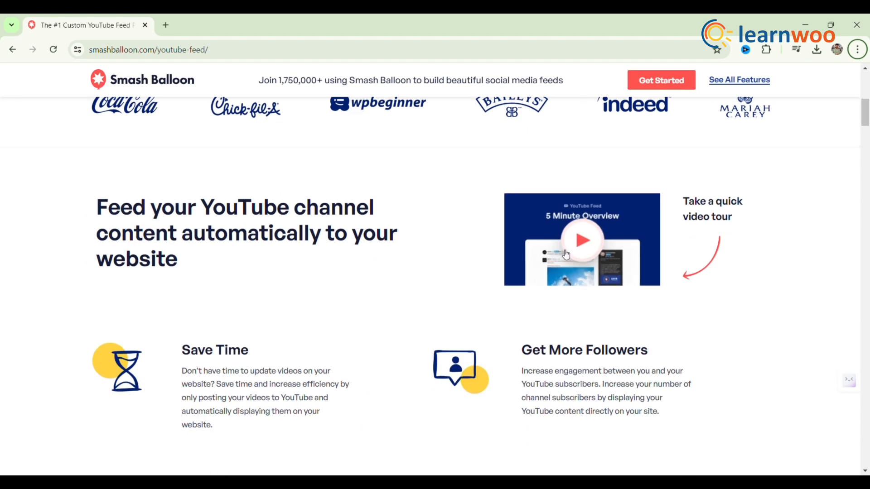
scroll(down, 3)
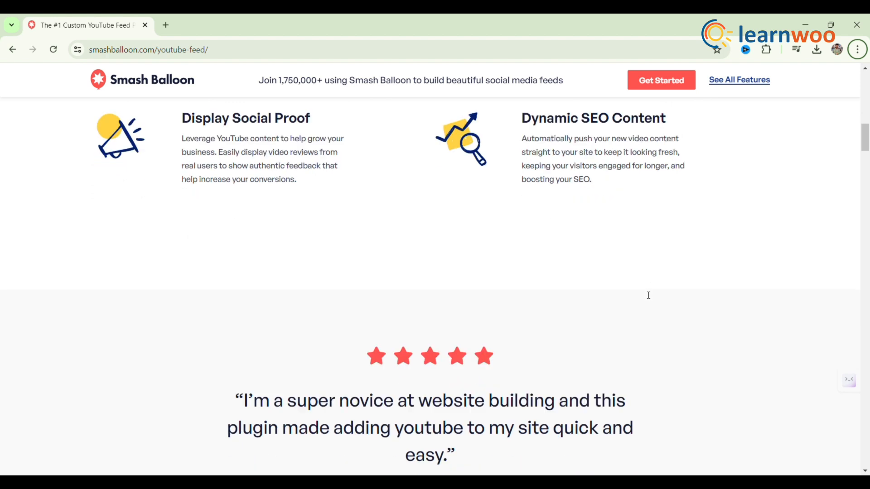
scroll(down, 3)
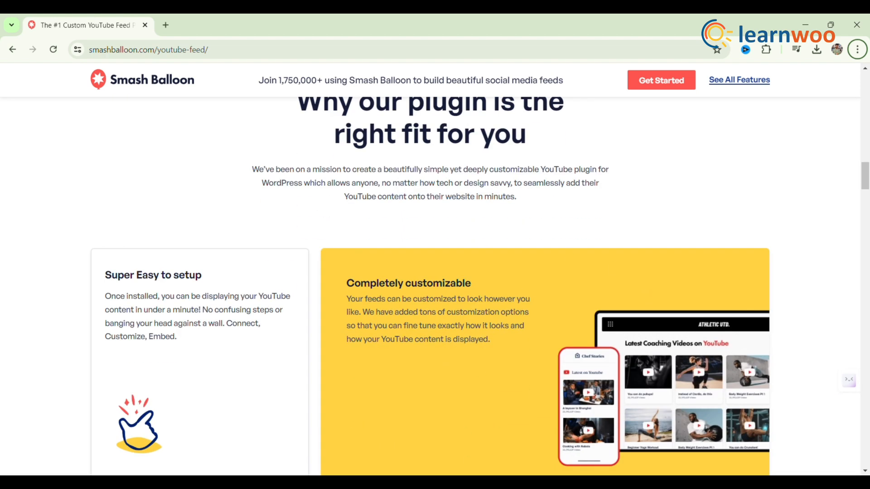
scroll(down, 3)
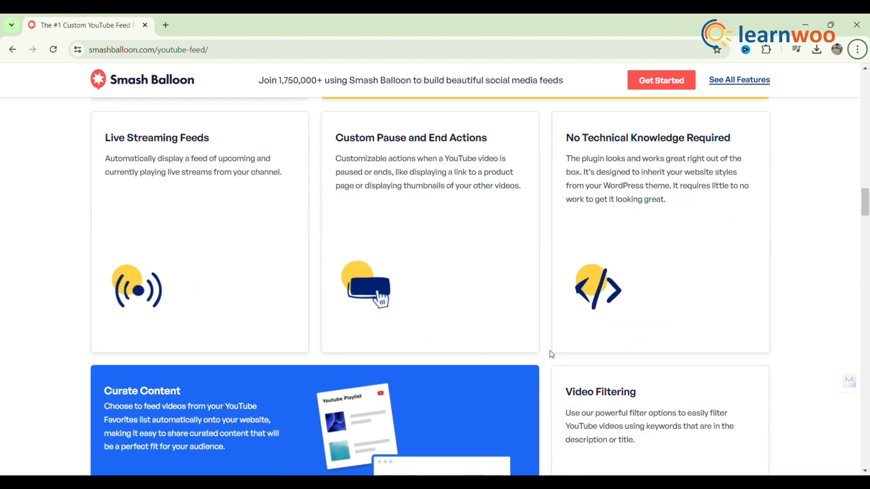
scroll(down, 3)
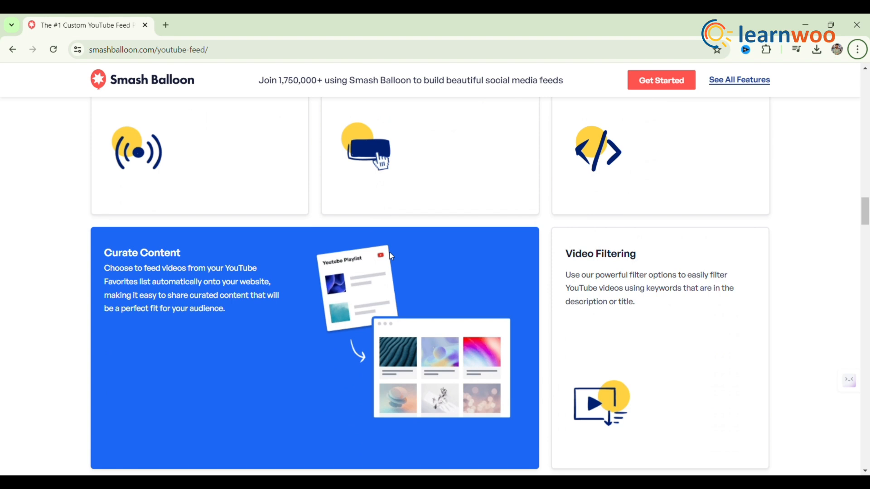
scroll(down, 3)
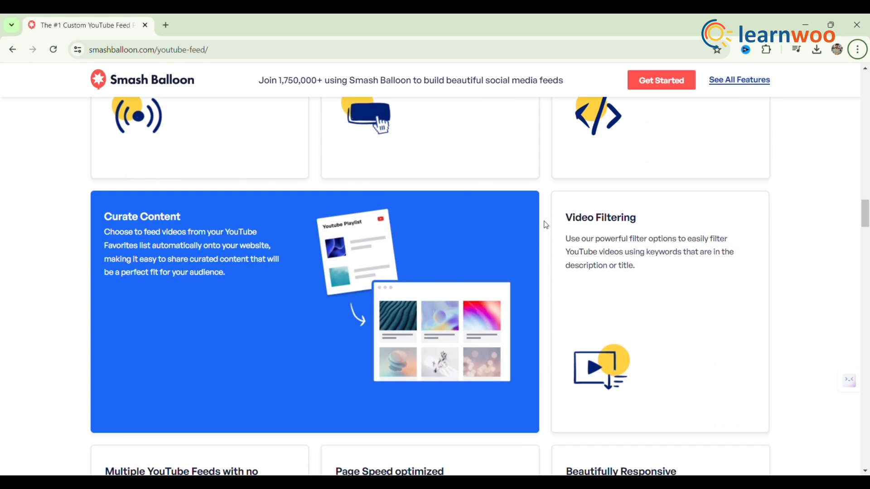
scroll(down, 3)
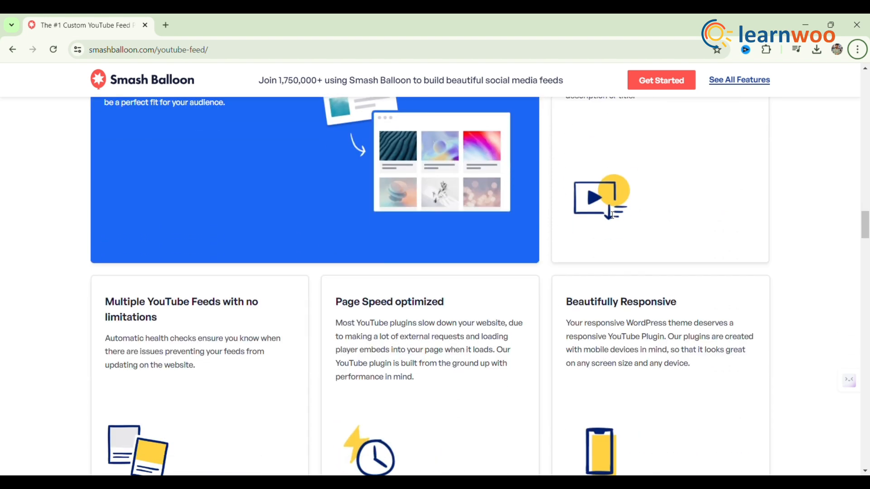
scroll(down, 3)
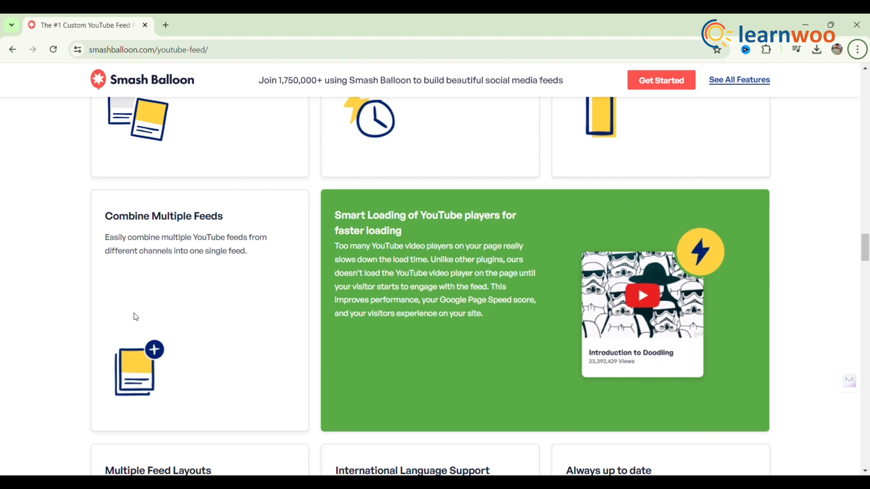
scroll(down, 3)
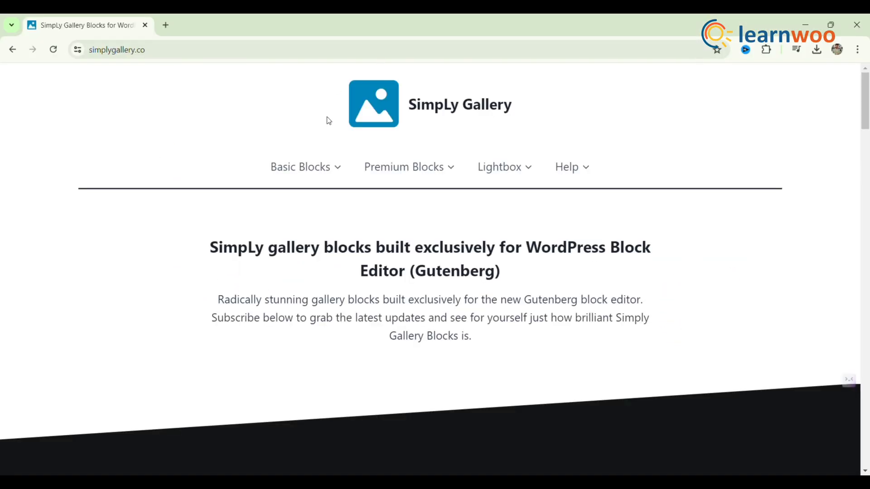
Scroll simplygallery.co through its description and gallery demos.
scroll(down, 3)
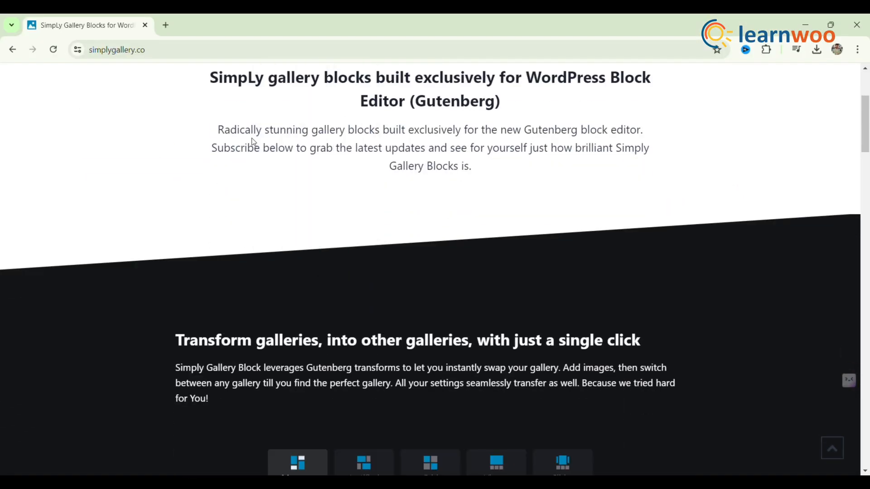
scroll(down, 3)
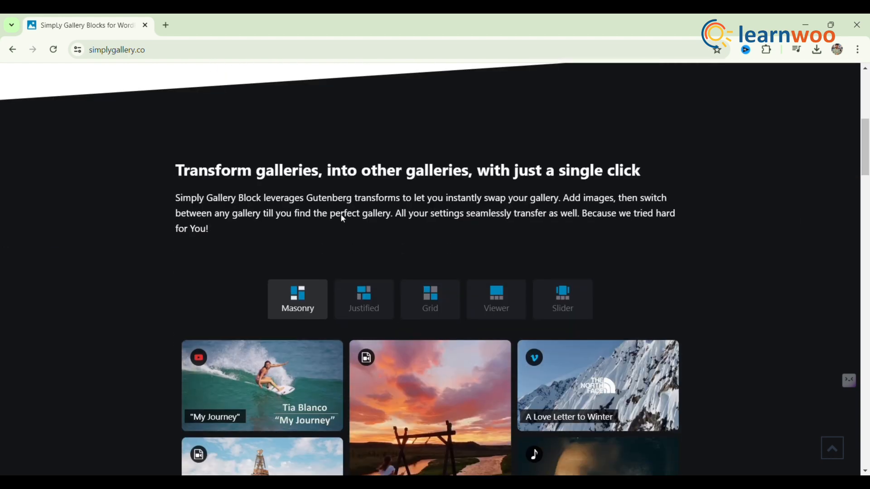
scroll(down, 3)
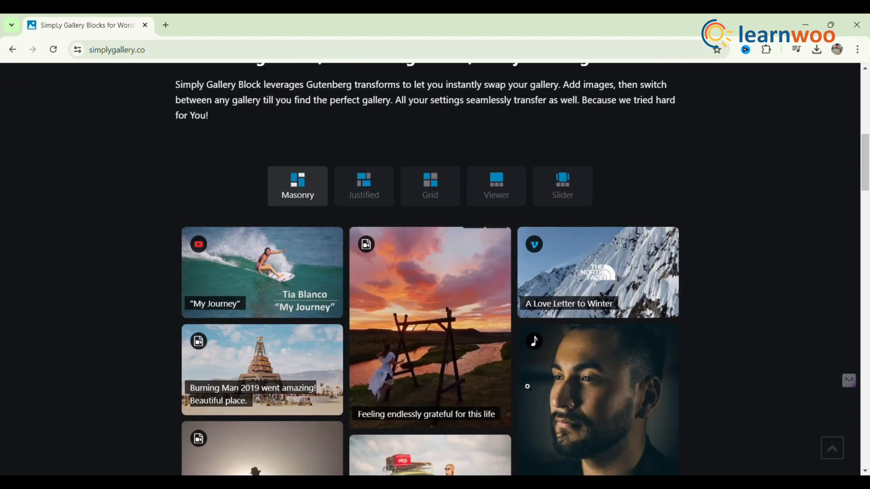
scroll(down, 3)
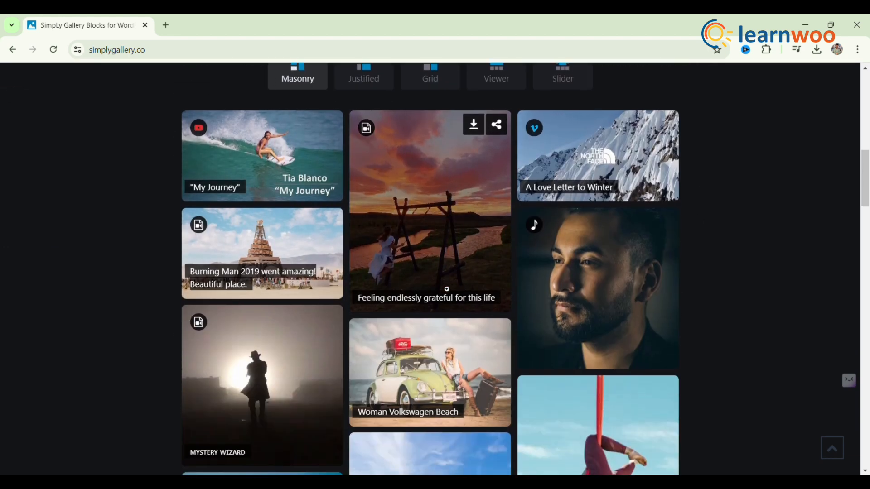
scroll(down, 3)
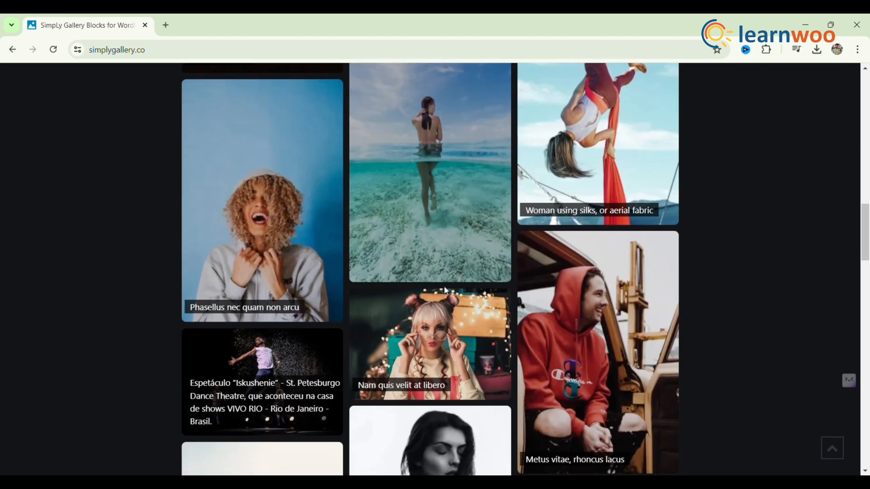
scroll(down, 3)
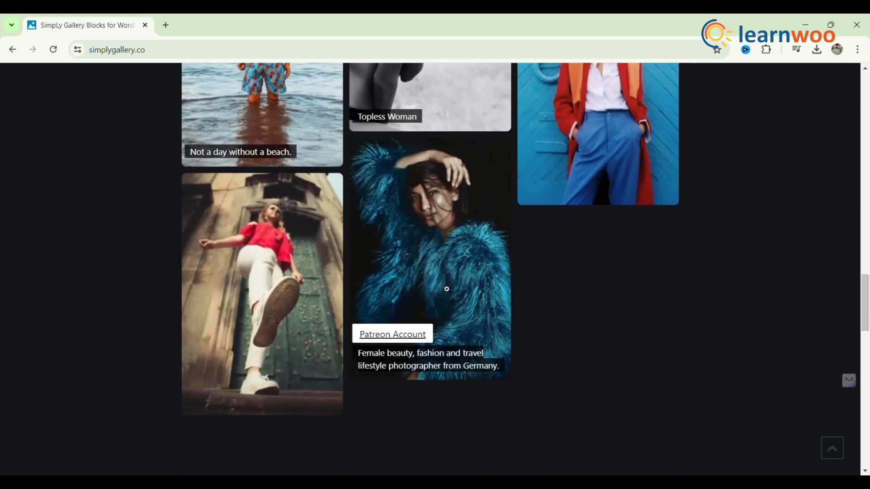
scroll(down, 3)
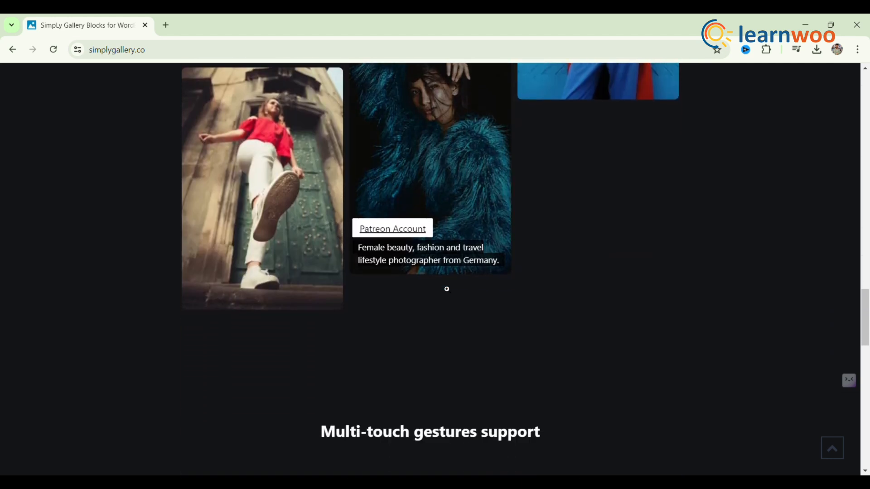
Continue through multi-touch gestures to 'Start publishing beautiful WordPress galleries today'.
scroll(down, 3)
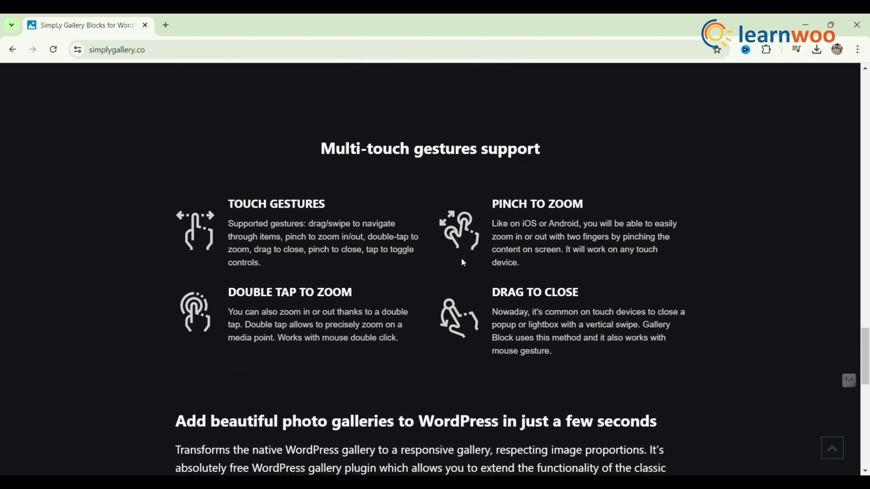
scroll(down, 3)
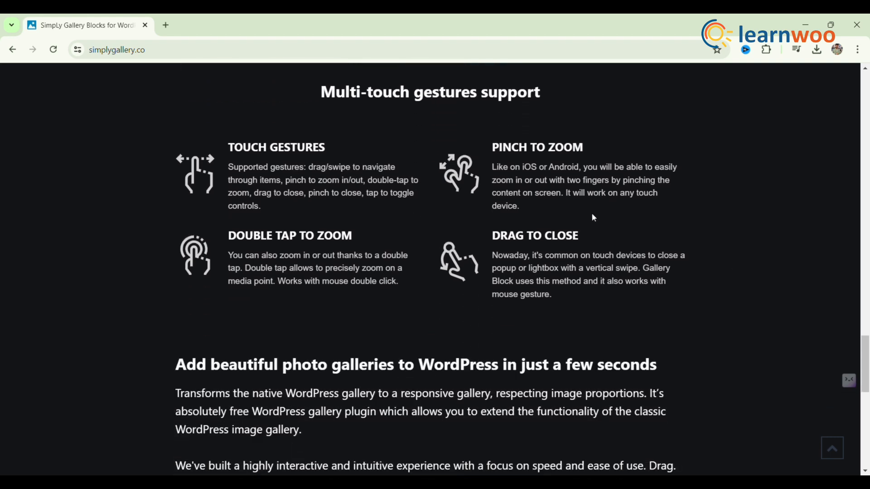
scroll(down, 3)
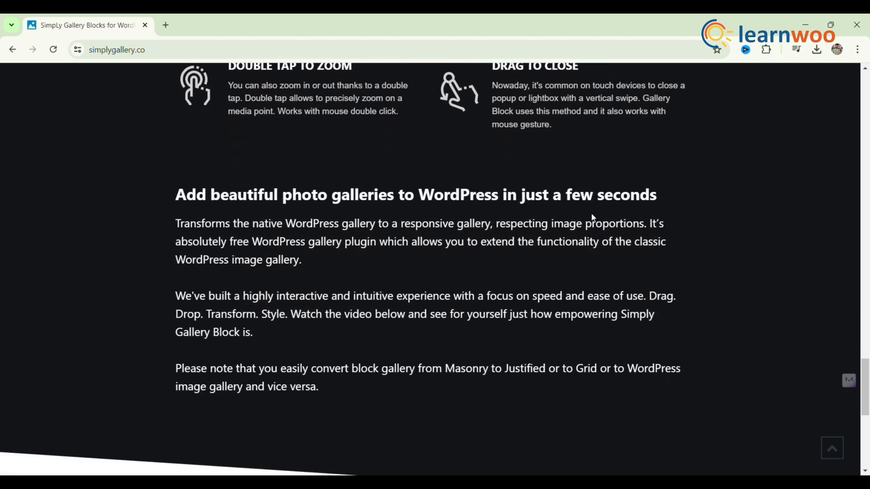
scroll(down, 3)
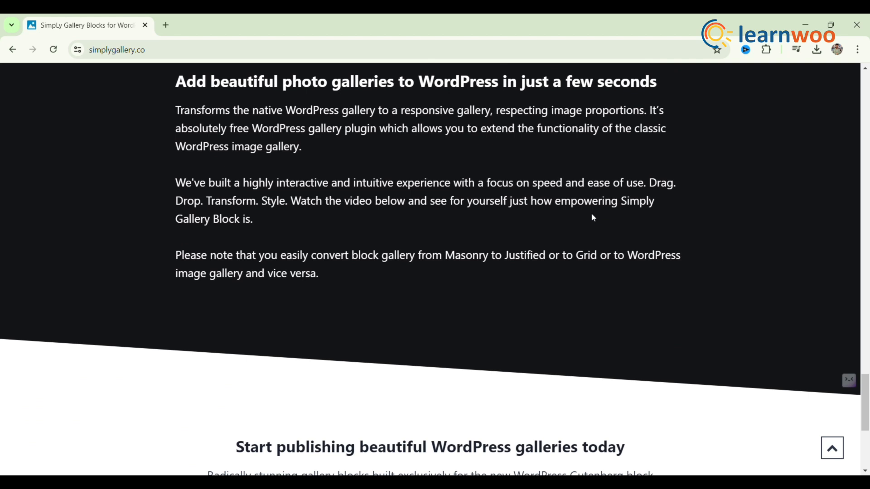
scroll(down, 3)
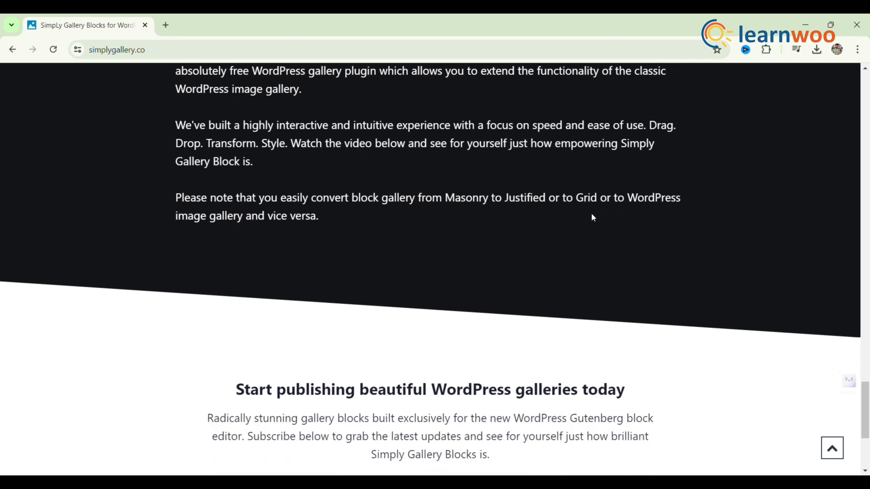
scroll(down, 3)
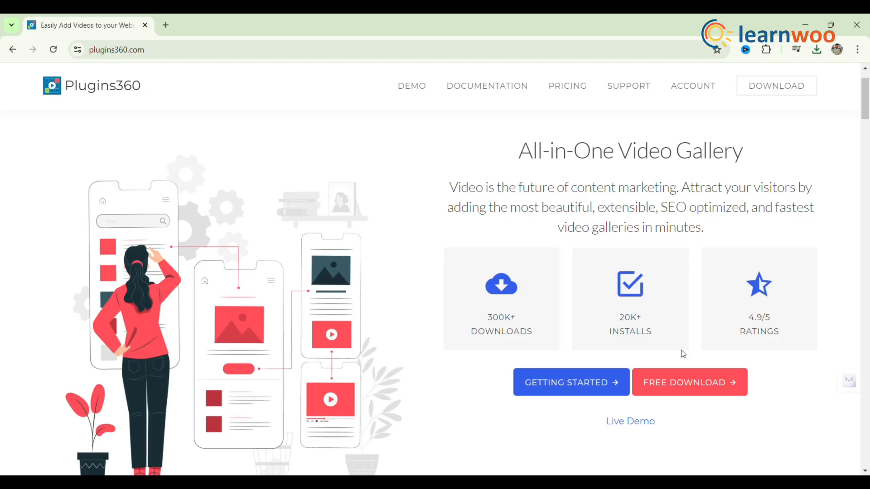
Scroll the All-in-One Video Gallery page through its Key Features.
scroll(down, 3)
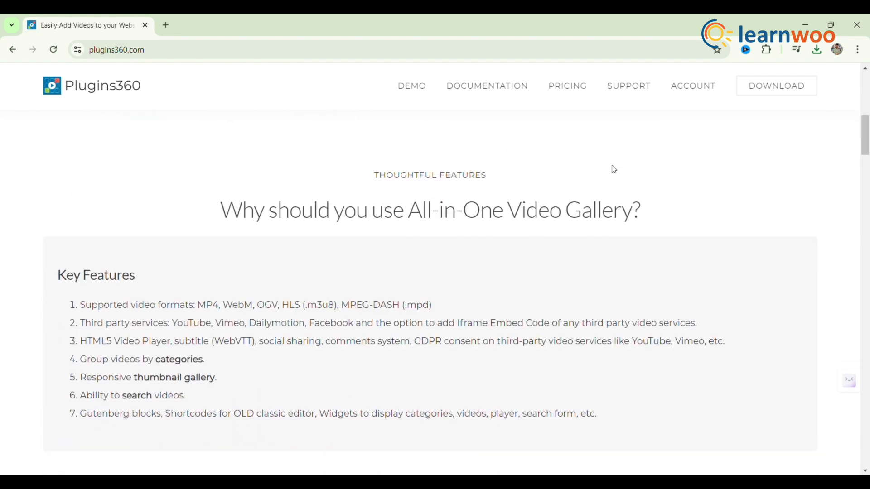
scroll(down, 3)
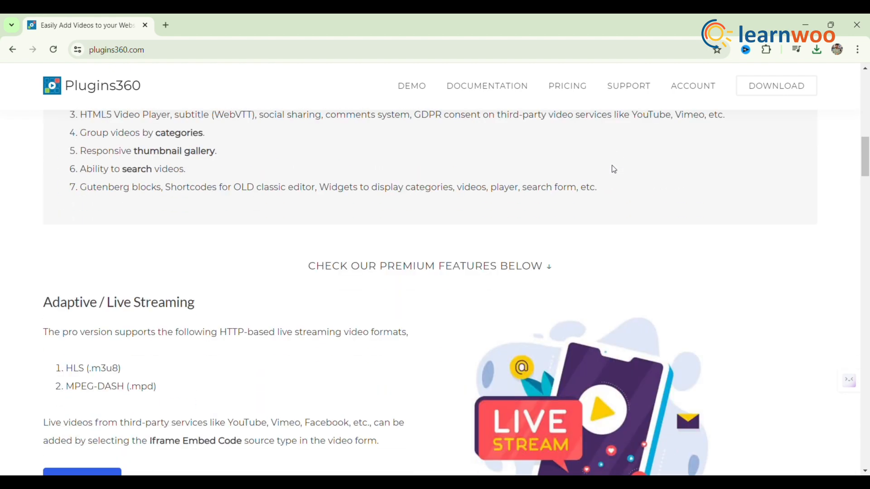
scroll(down, 3)
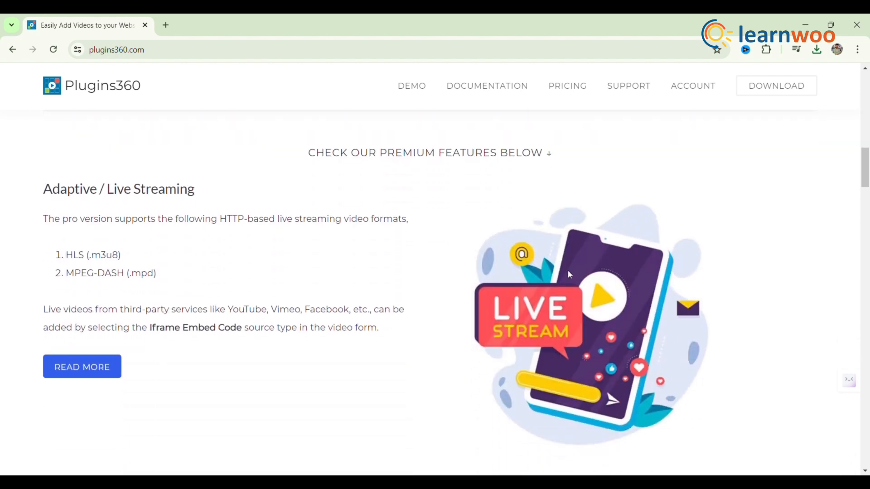
scroll(down, 3)
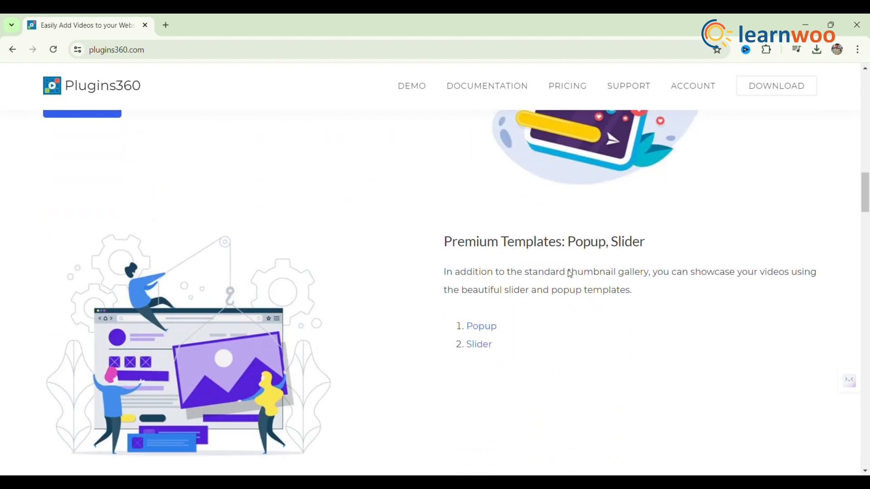
scroll(down, 3)
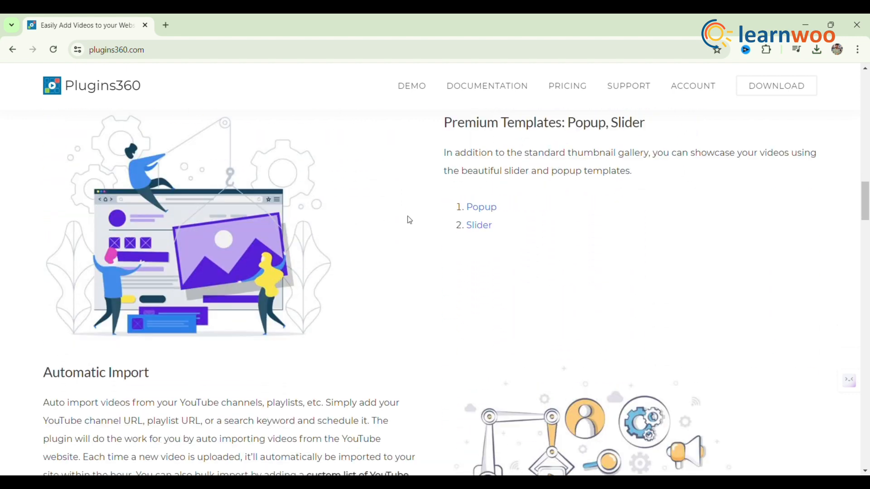
scroll(down, 3)
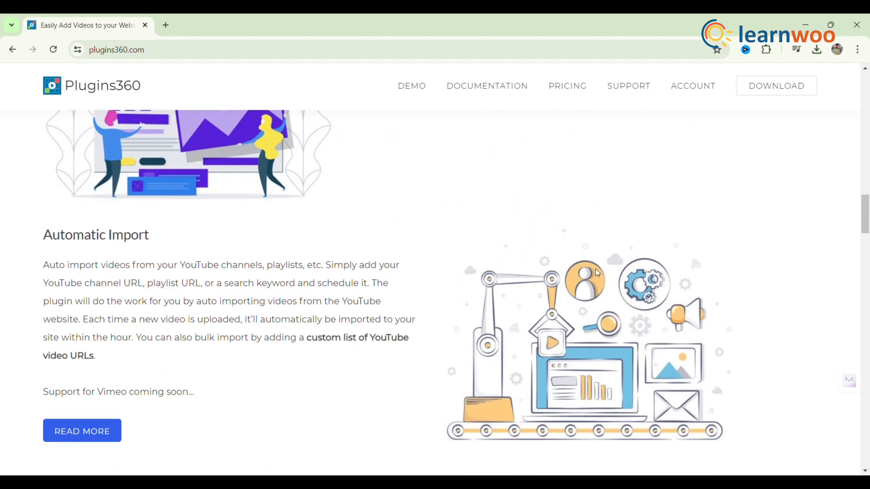
scroll(down, 3)
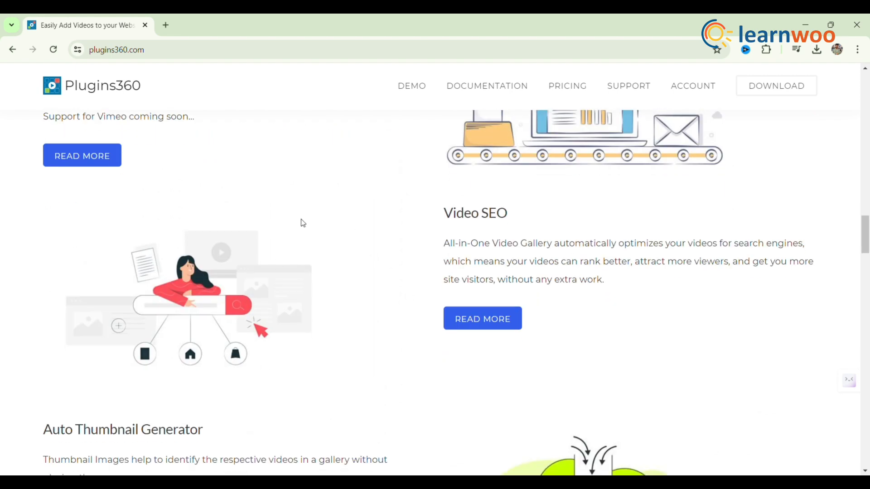
Continue through video SEO, branding and user submission to Monetize your Videos.
scroll(down, 3)
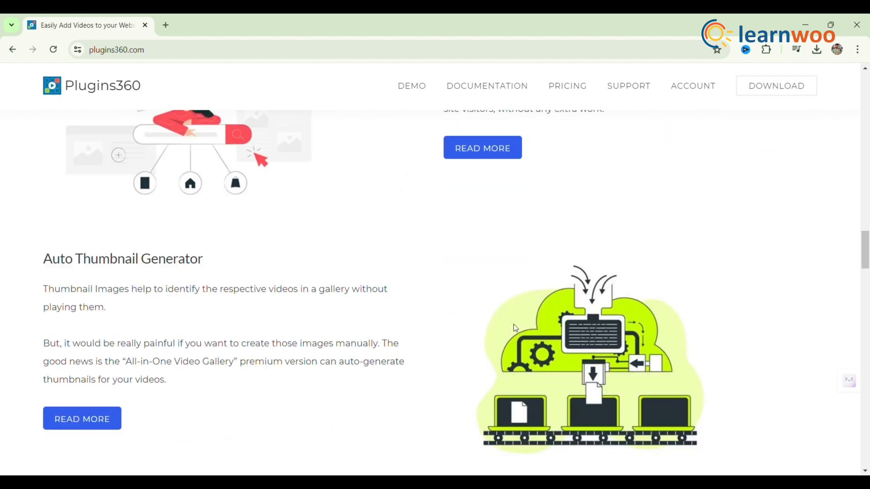
scroll(down, 3)
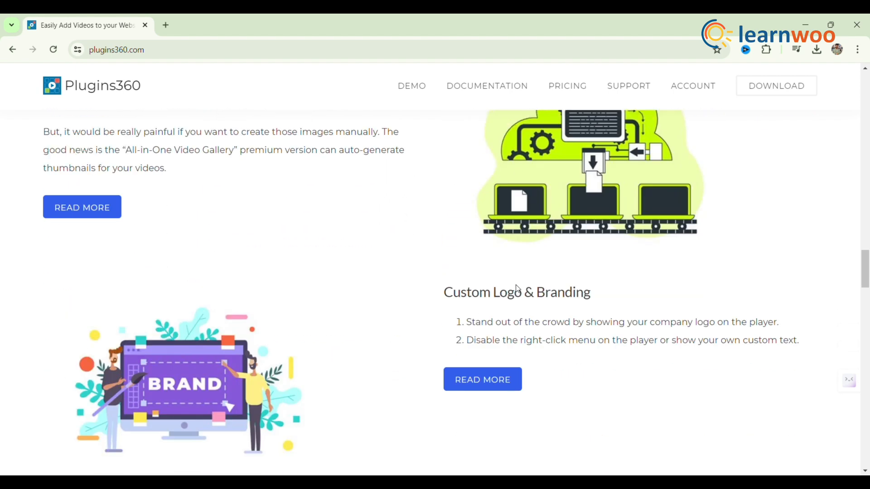
scroll(down, 3)
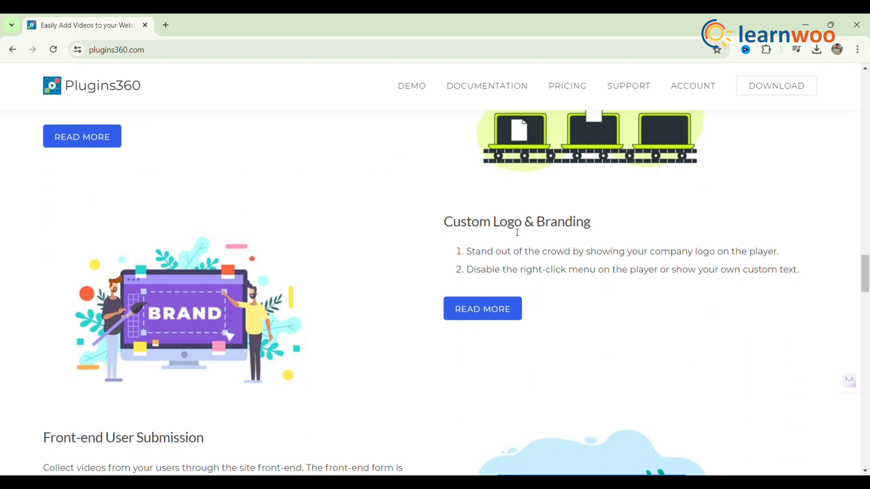
scroll(down, 3)
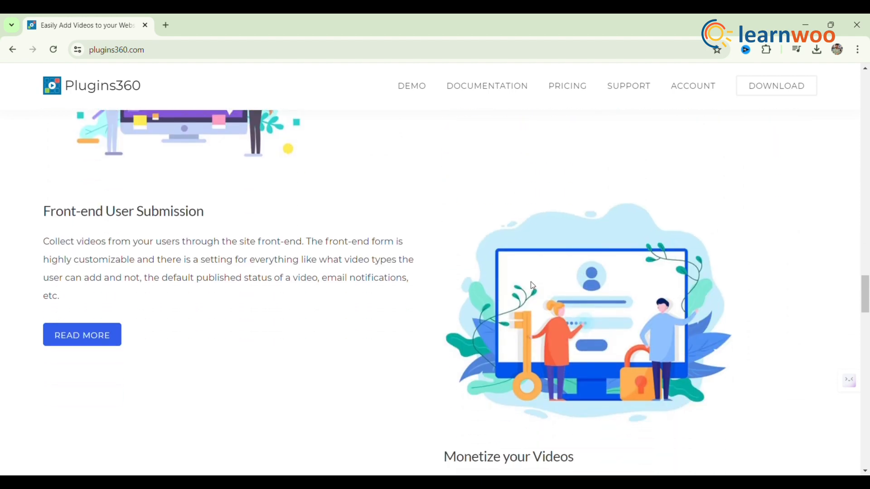
scroll(down, 3)
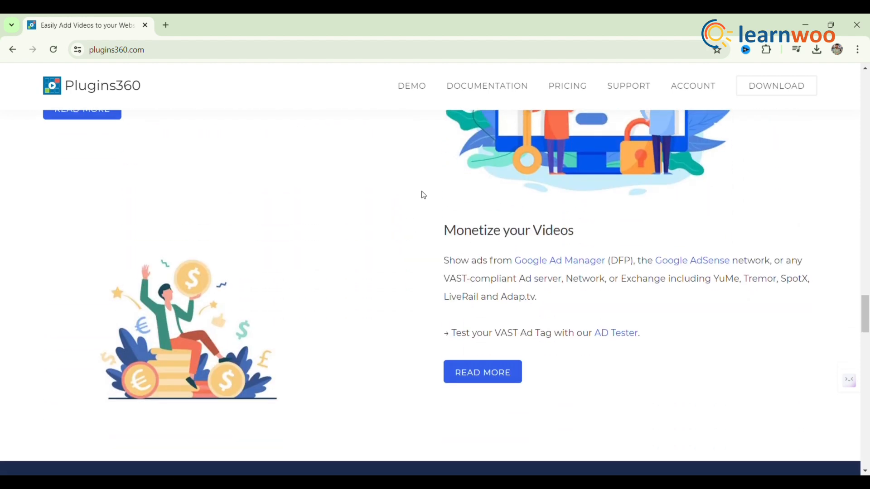
scroll(down, 3)
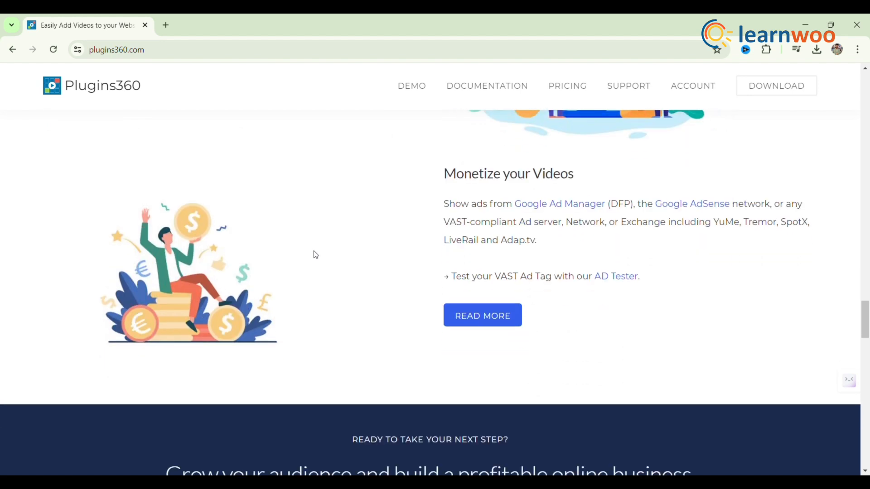
scroll(down, 3)
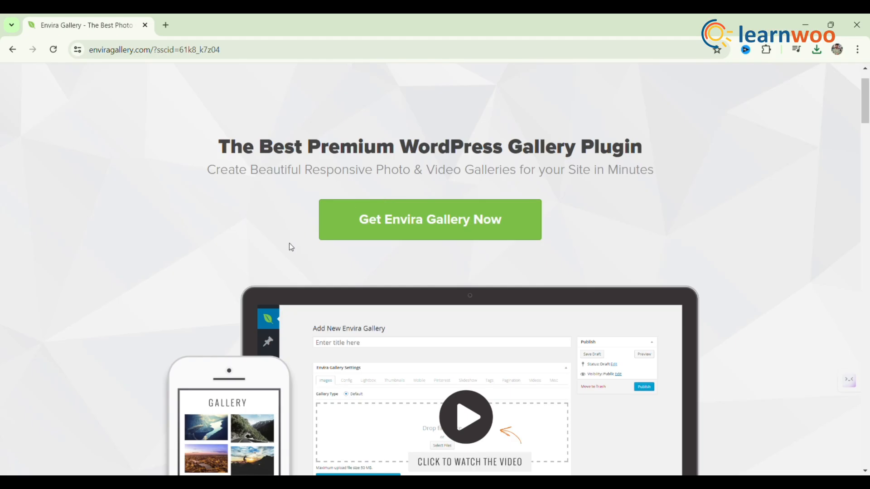
Scroll the Envira Gallery page through its customization features.
scroll(down, 3)
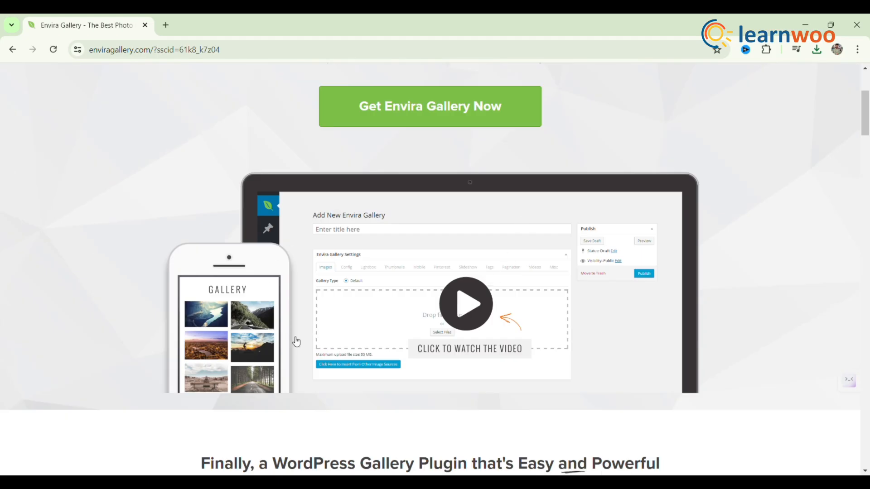
scroll(down, 3)
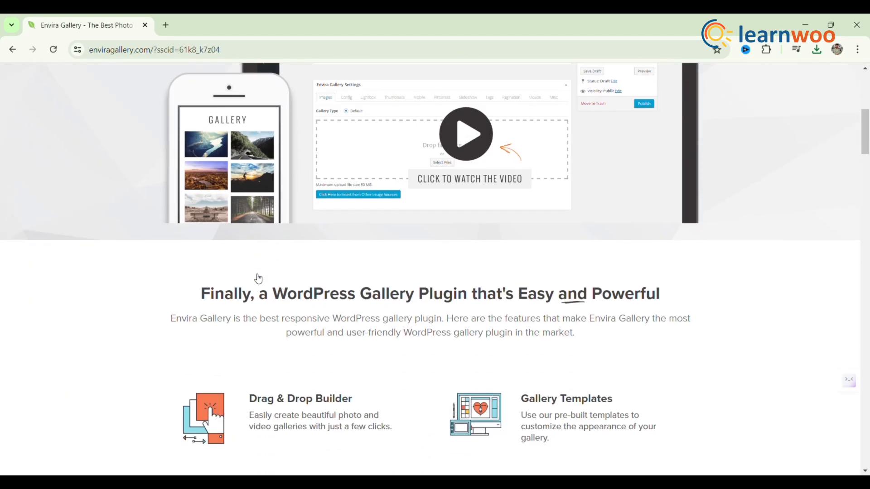
scroll(down, 3)
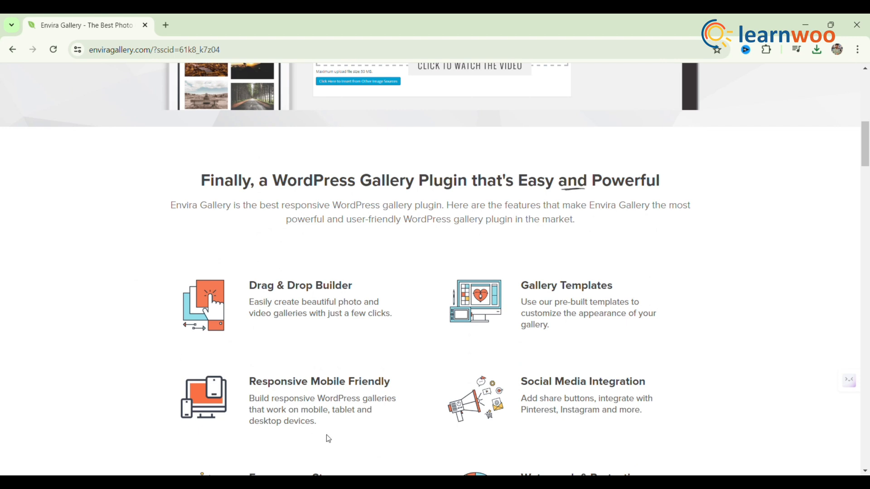
scroll(down, 3)
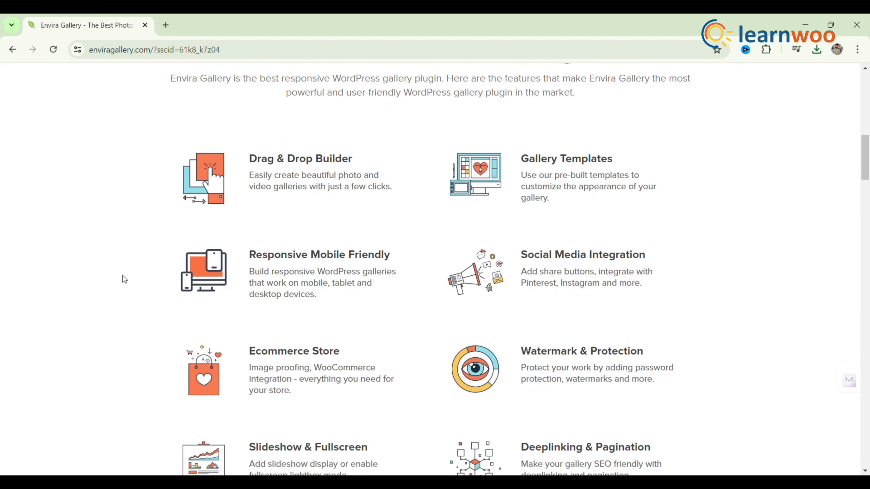
scroll(down, 3)
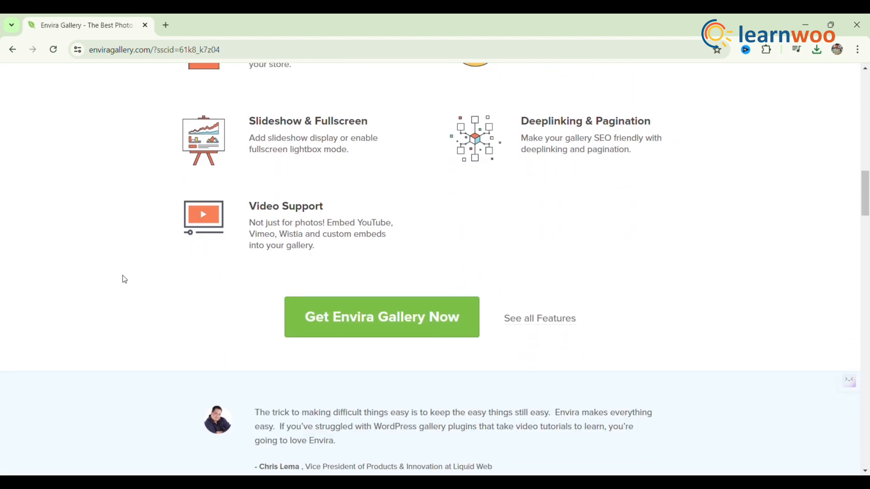
scroll(down, 3)
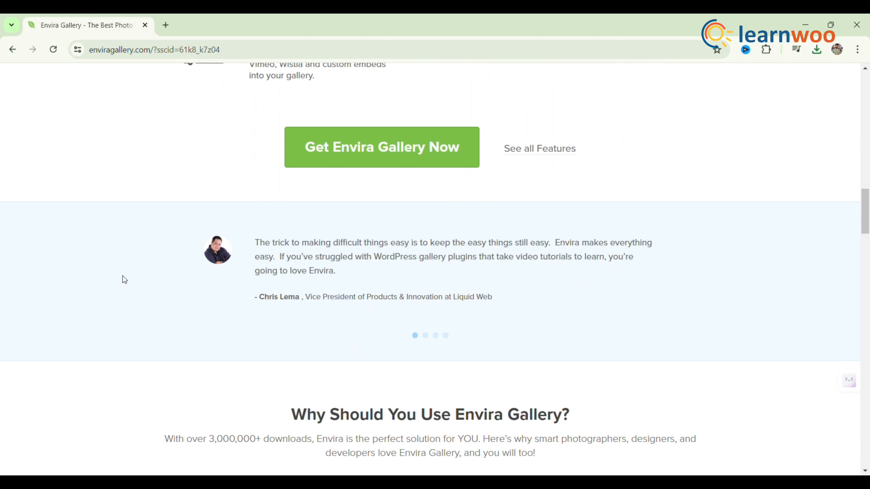
Continue down through the blog resources section.
scroll(down, 3)
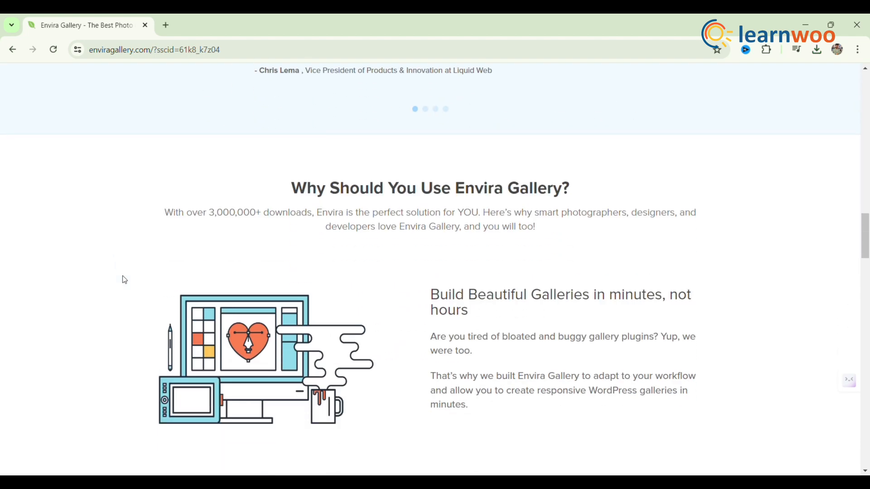
scroll(down, 3)
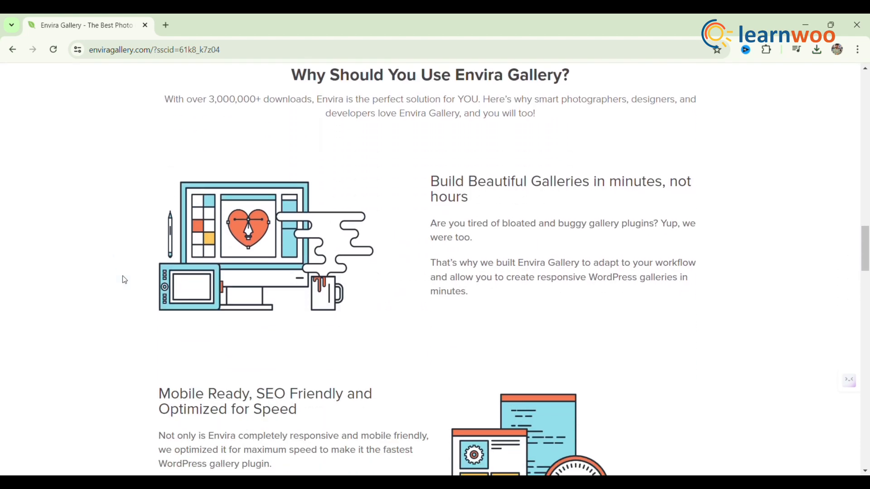
scroll(down, 3)
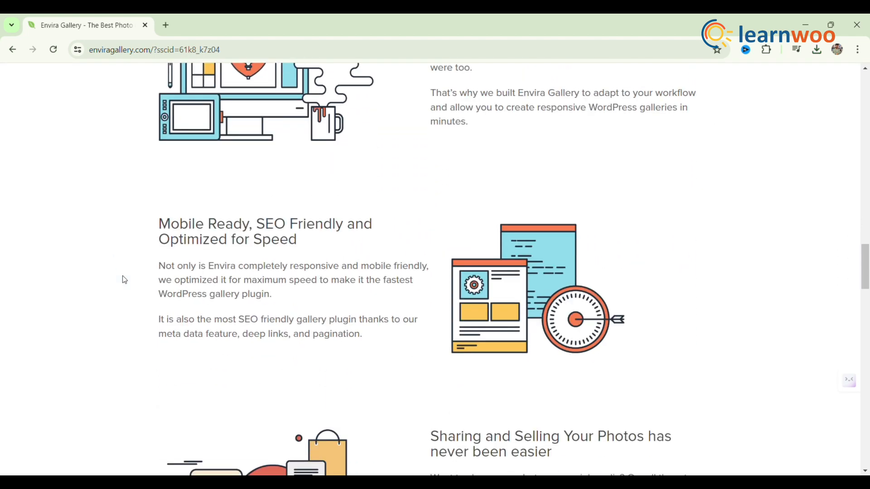
scroll(down, 3)
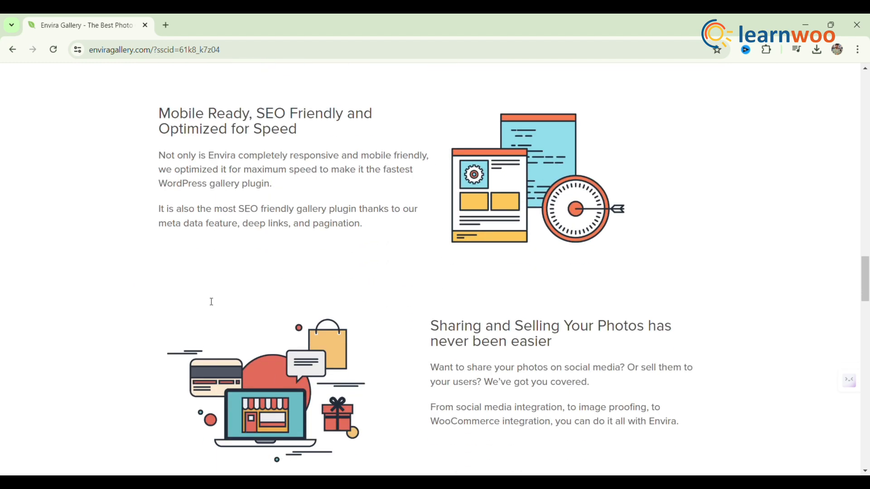
scroll(down, 3)
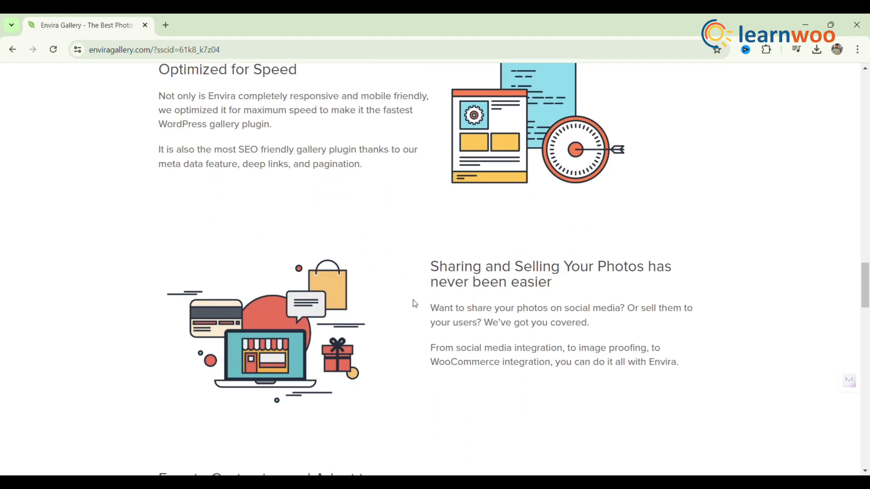
scroll(down, 3)
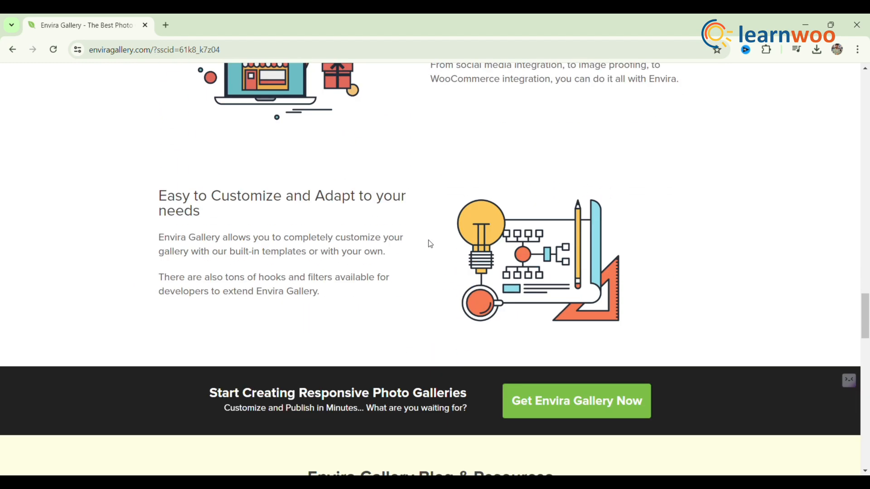
Read down the frequently asked questions list.
scroll(down, 3)
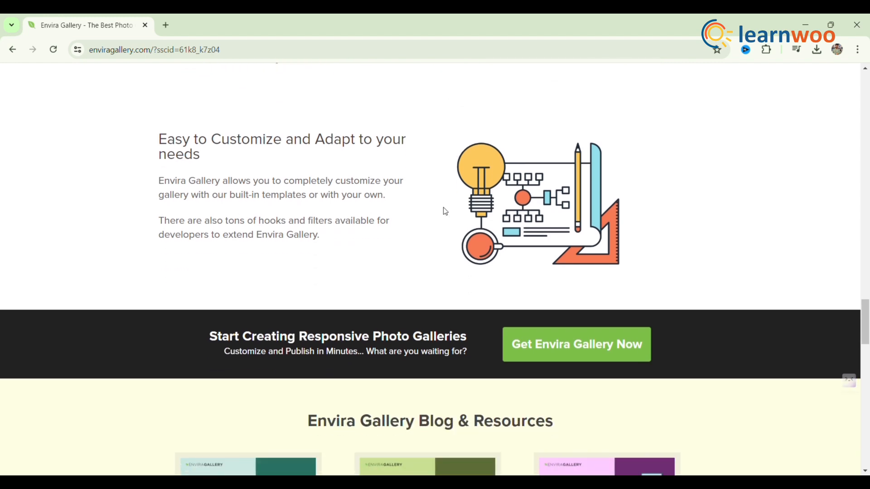
scroll(down, 3)
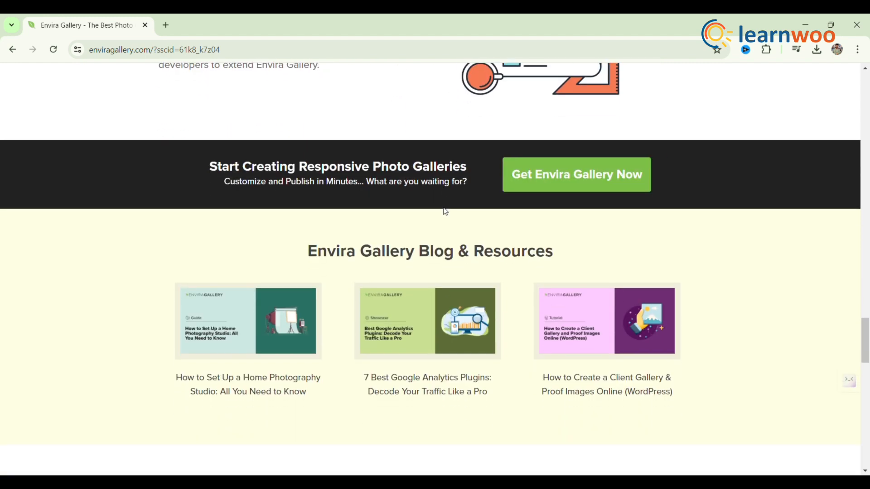
scroll(down, 3)
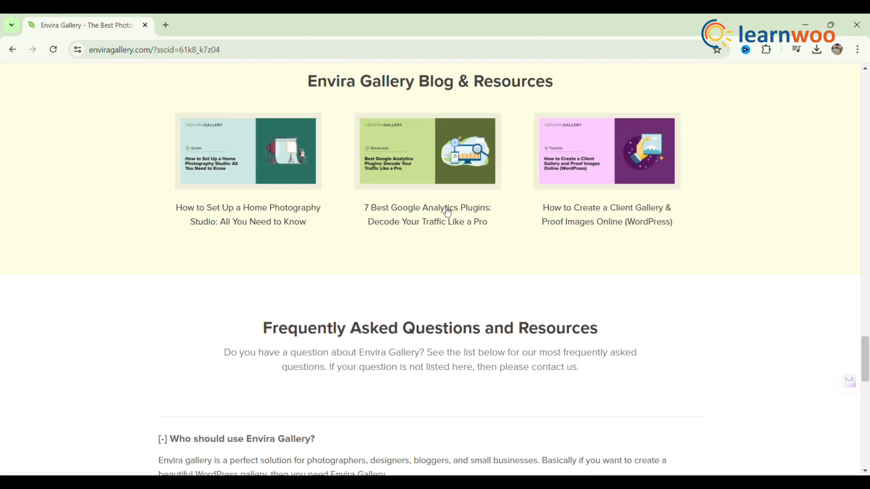
scroll(down, 3)
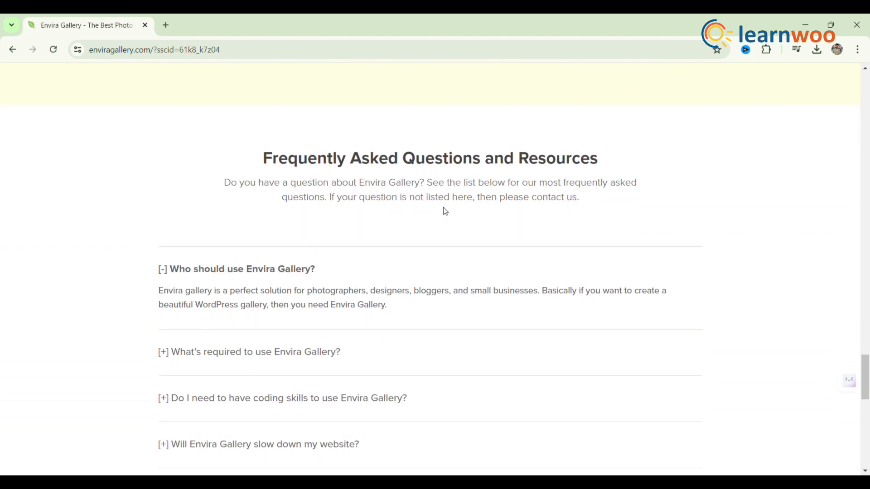
scroll(down, 3)
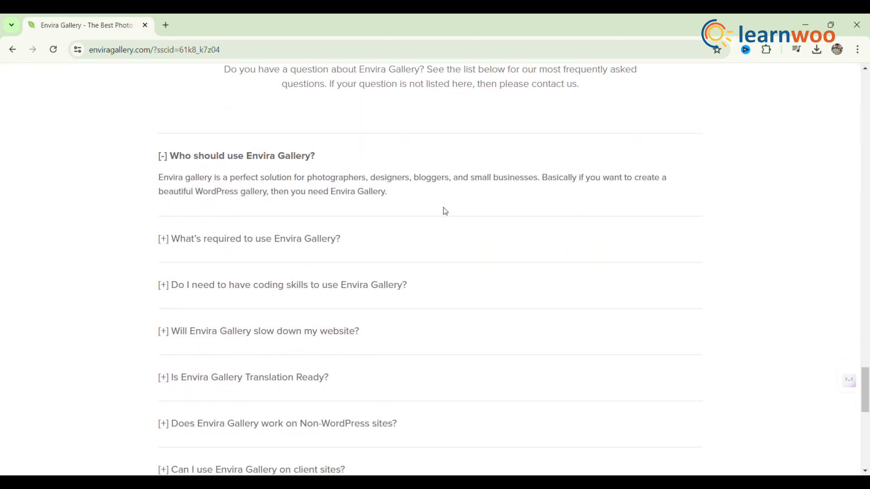
scroll(down, 3)
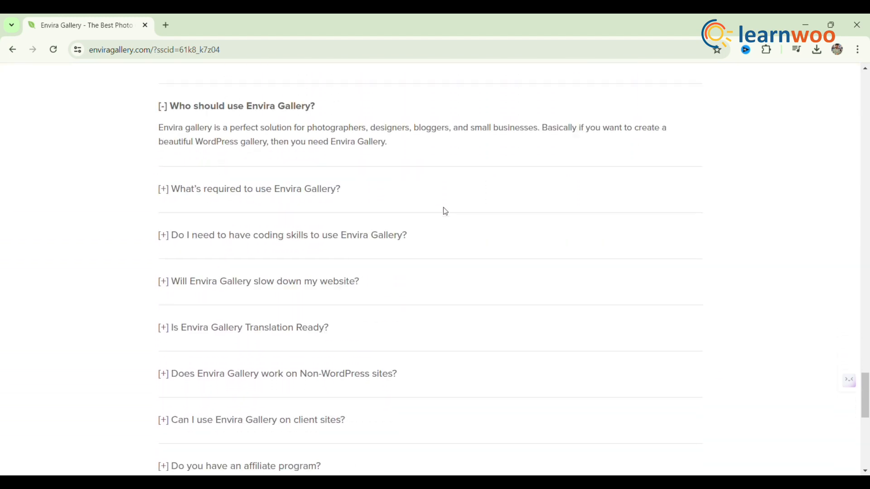
scroll(down, 3)
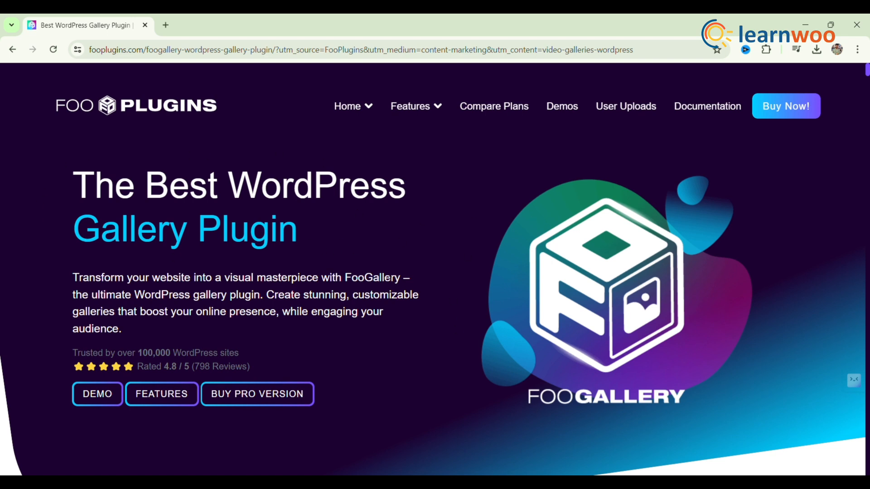
Scroll FooGallery's page through the demo gallery and rating stats.
scroll(down, 3)
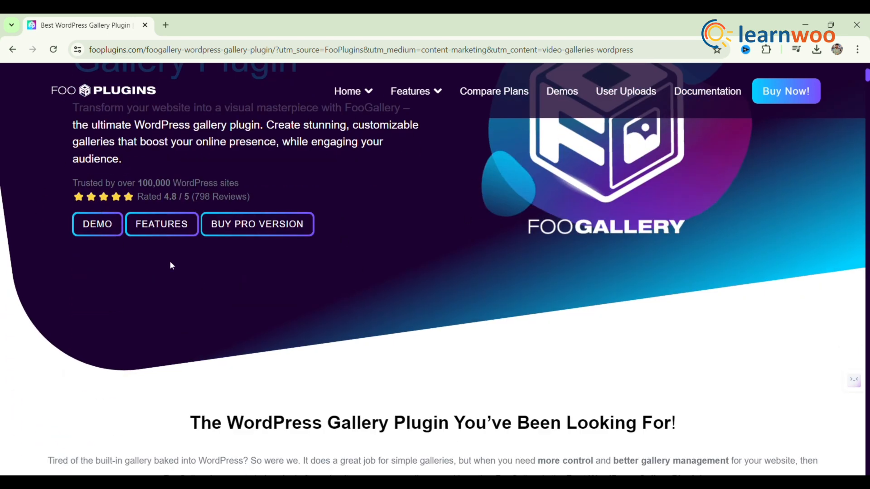
scroll(down, 3)
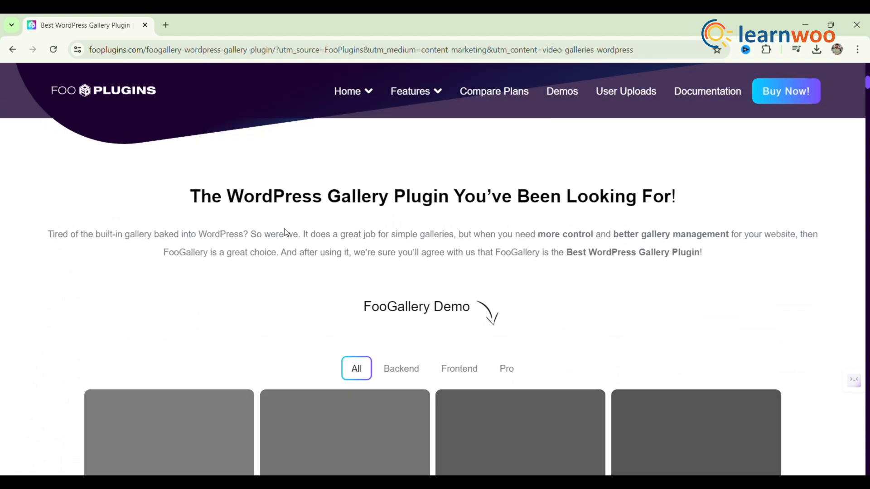
scroll(down, 3)
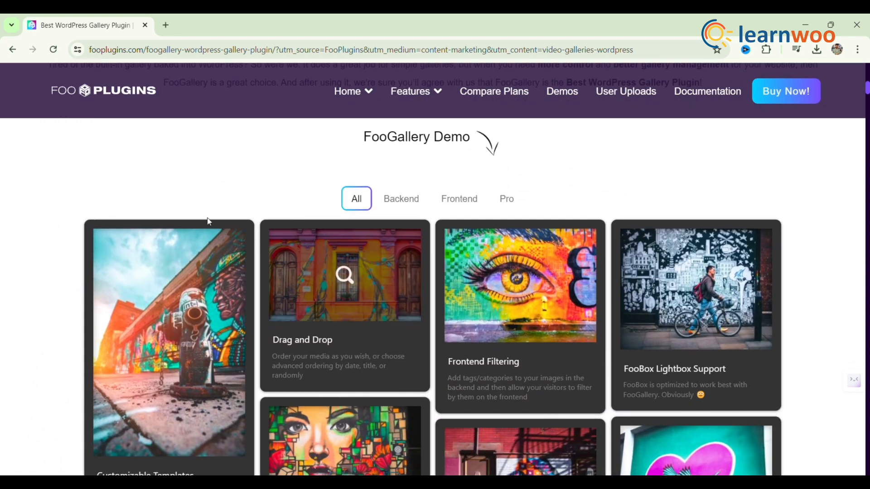
scroll(down, 3)
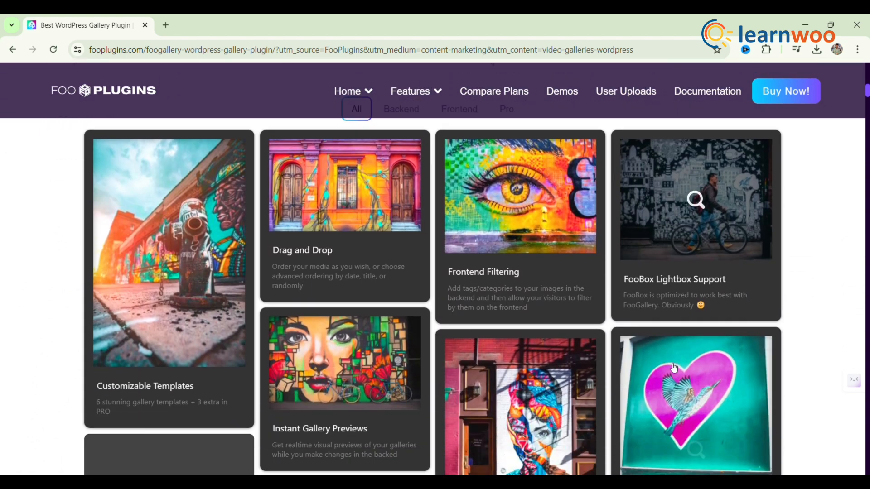
scroll(down, 3)
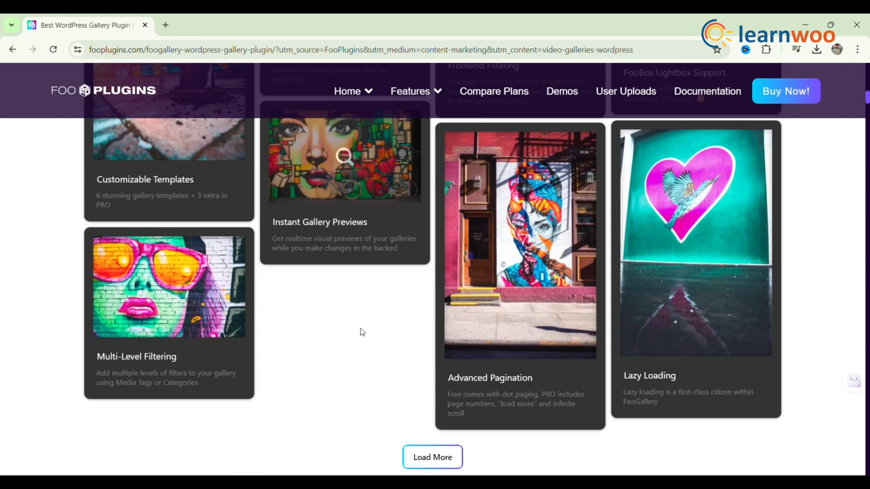
scroll(down, 3)
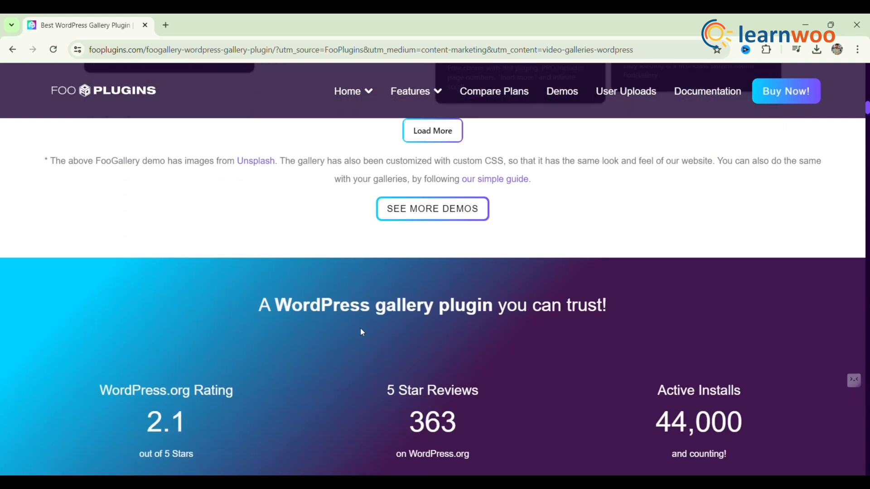
scroll(down, 3)
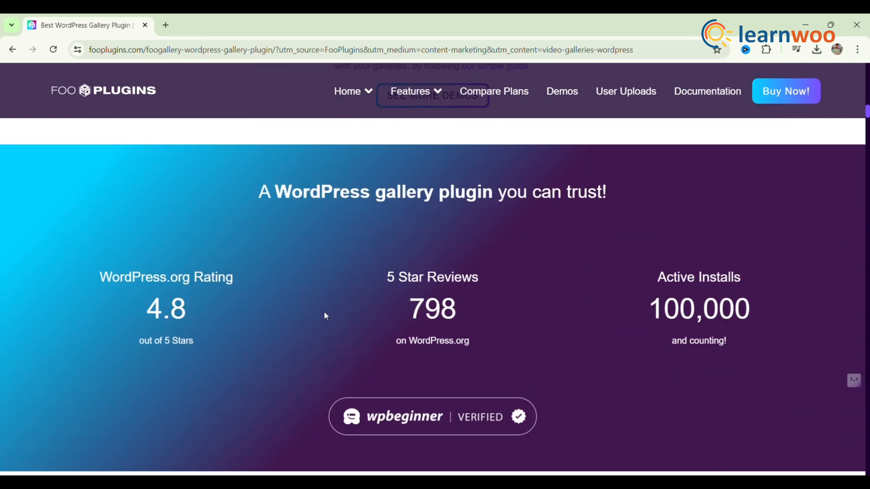
scroll(down, 3)
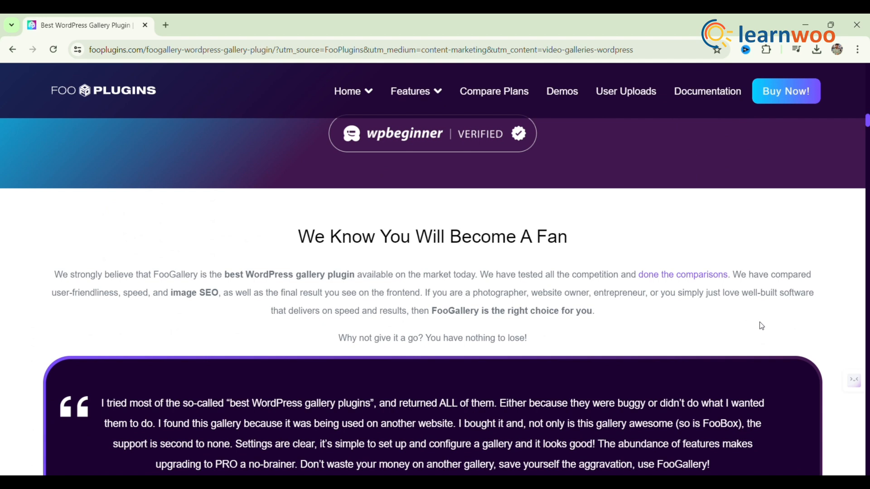
Continue past testimonial and PRO pricing to PRO layouts, lightbox and effects.
scroll(down, 3)
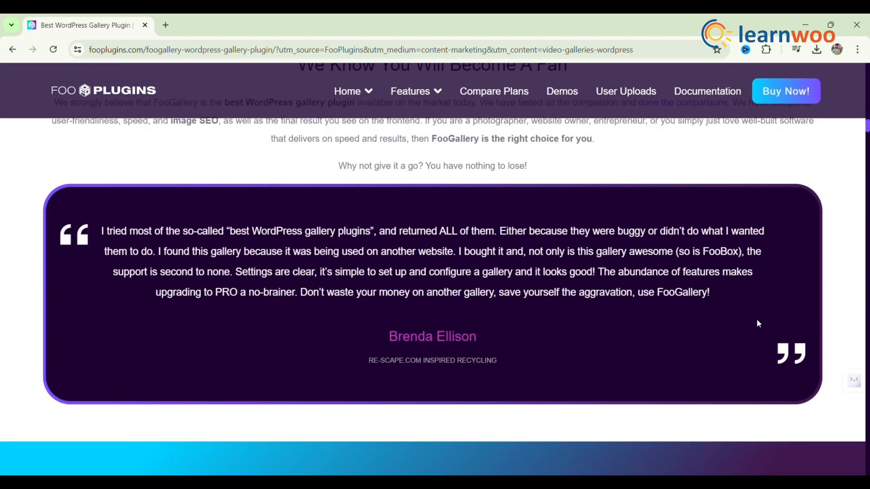
scroll(down, 3)
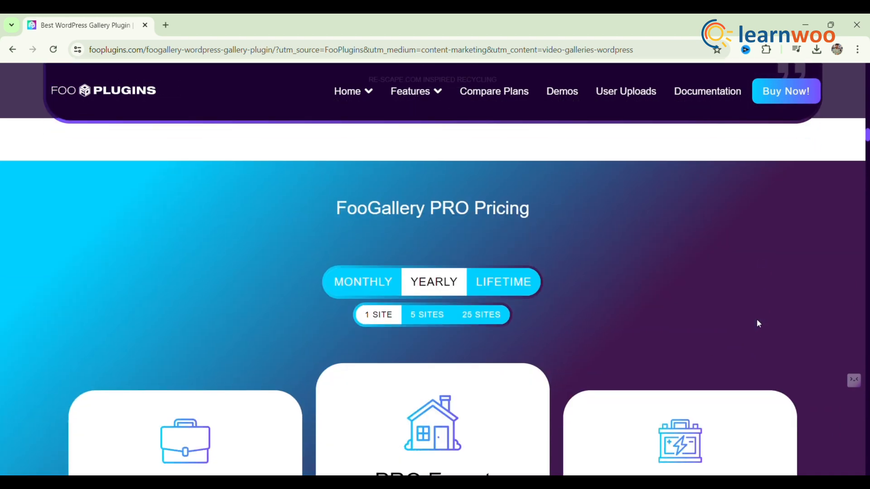
scroll(down, 3)
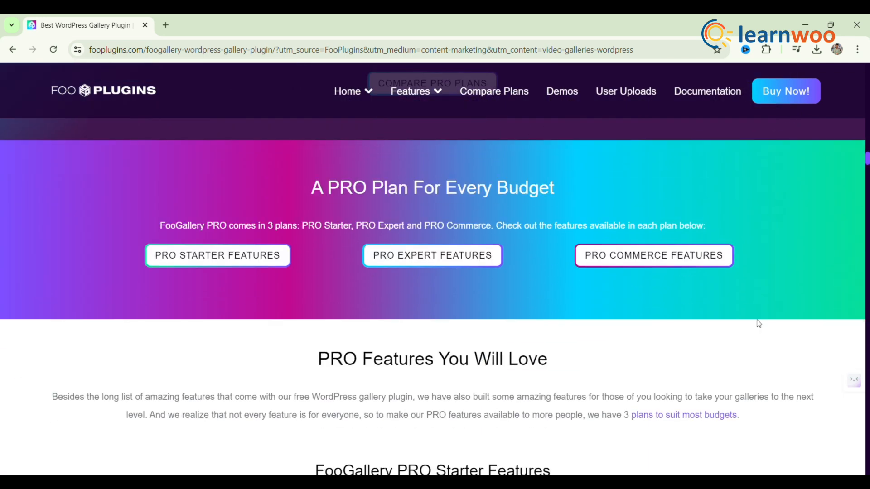
scroll(down, 3)
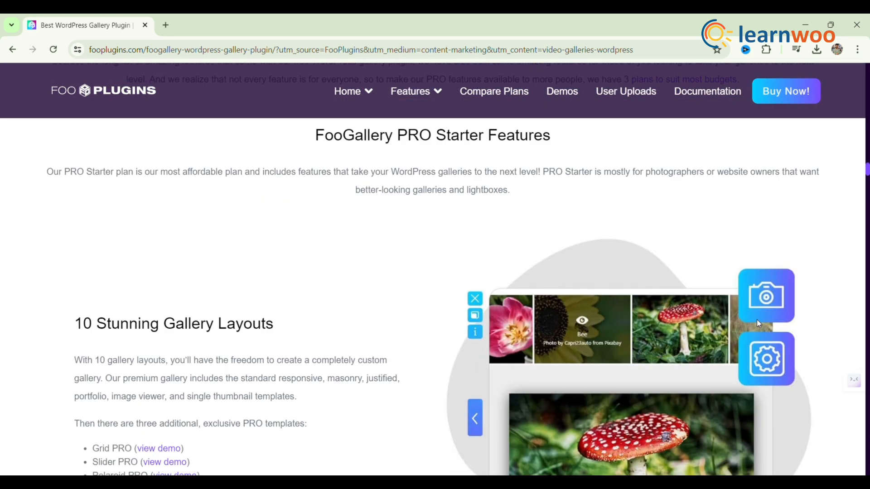
scroll(down, 3)
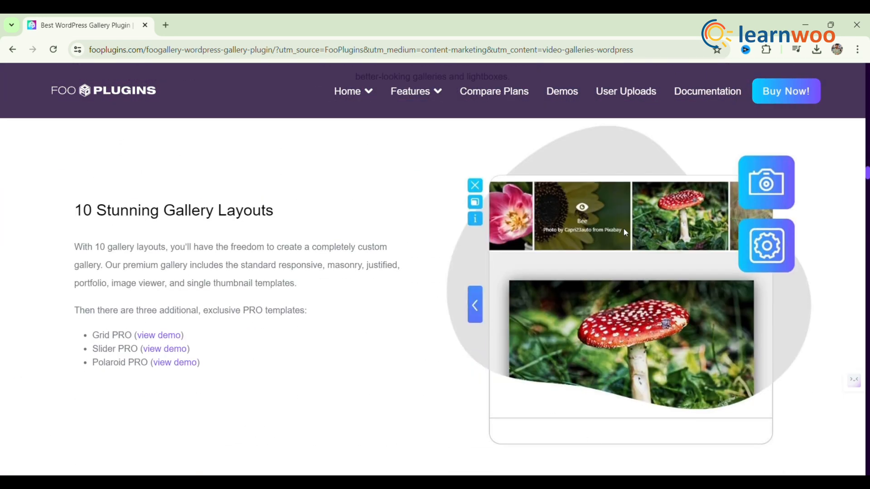
scroll(down, 3)
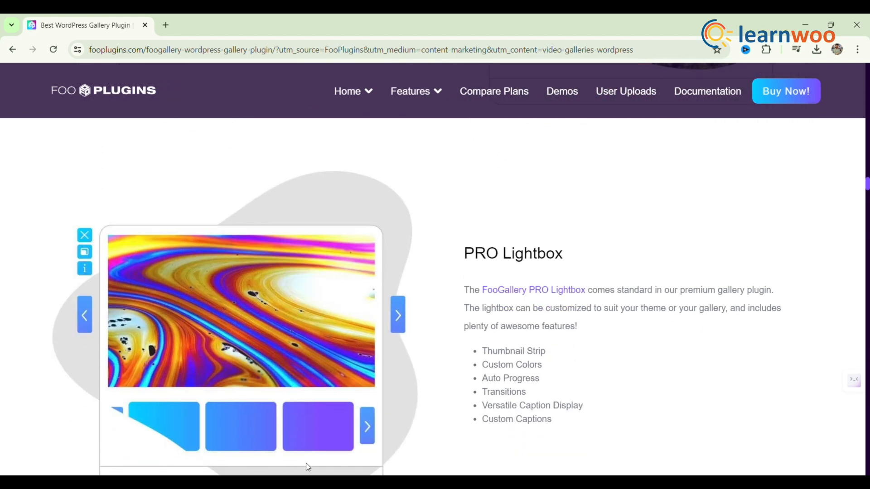
scroll(down, 3)
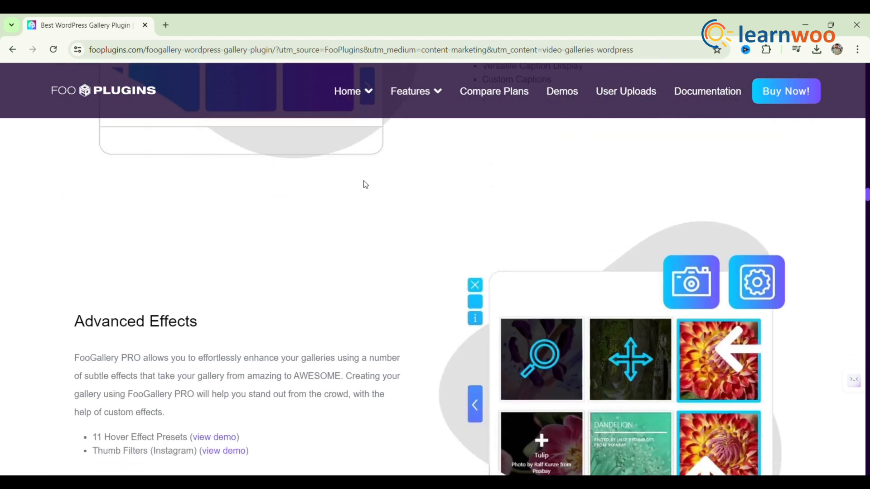
scroll(down, 3)
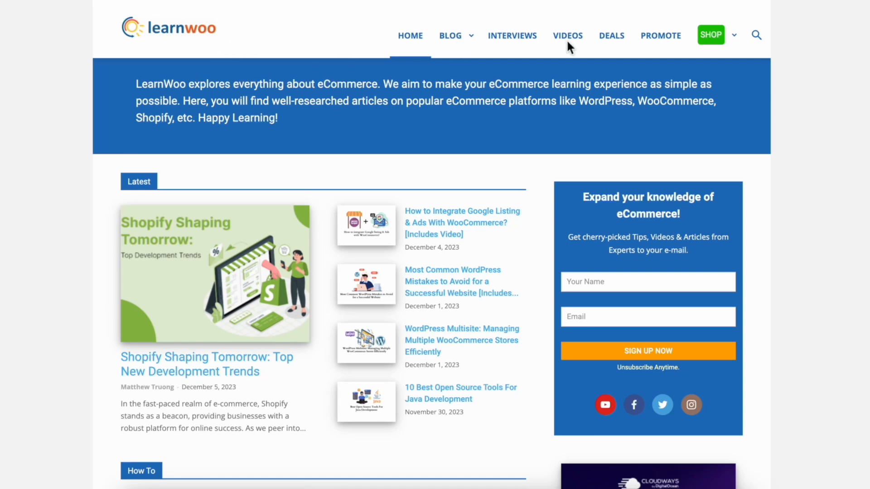
mouse_move(403, 161)
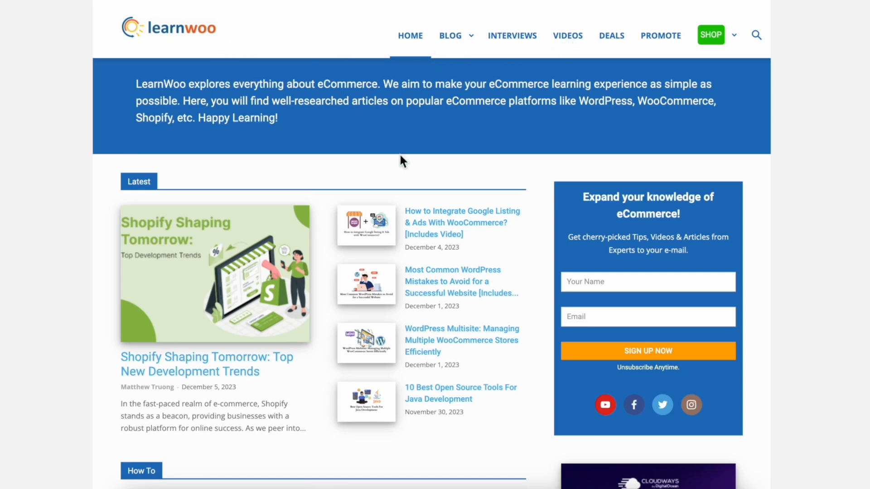
Scroll the LearnWoo homepage past the intro banner to Latest articles and How To.
scroll(down, 3)
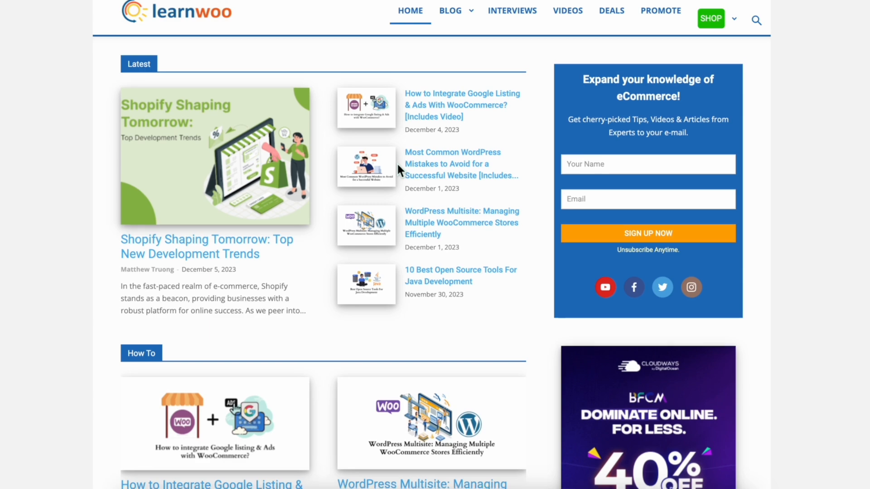